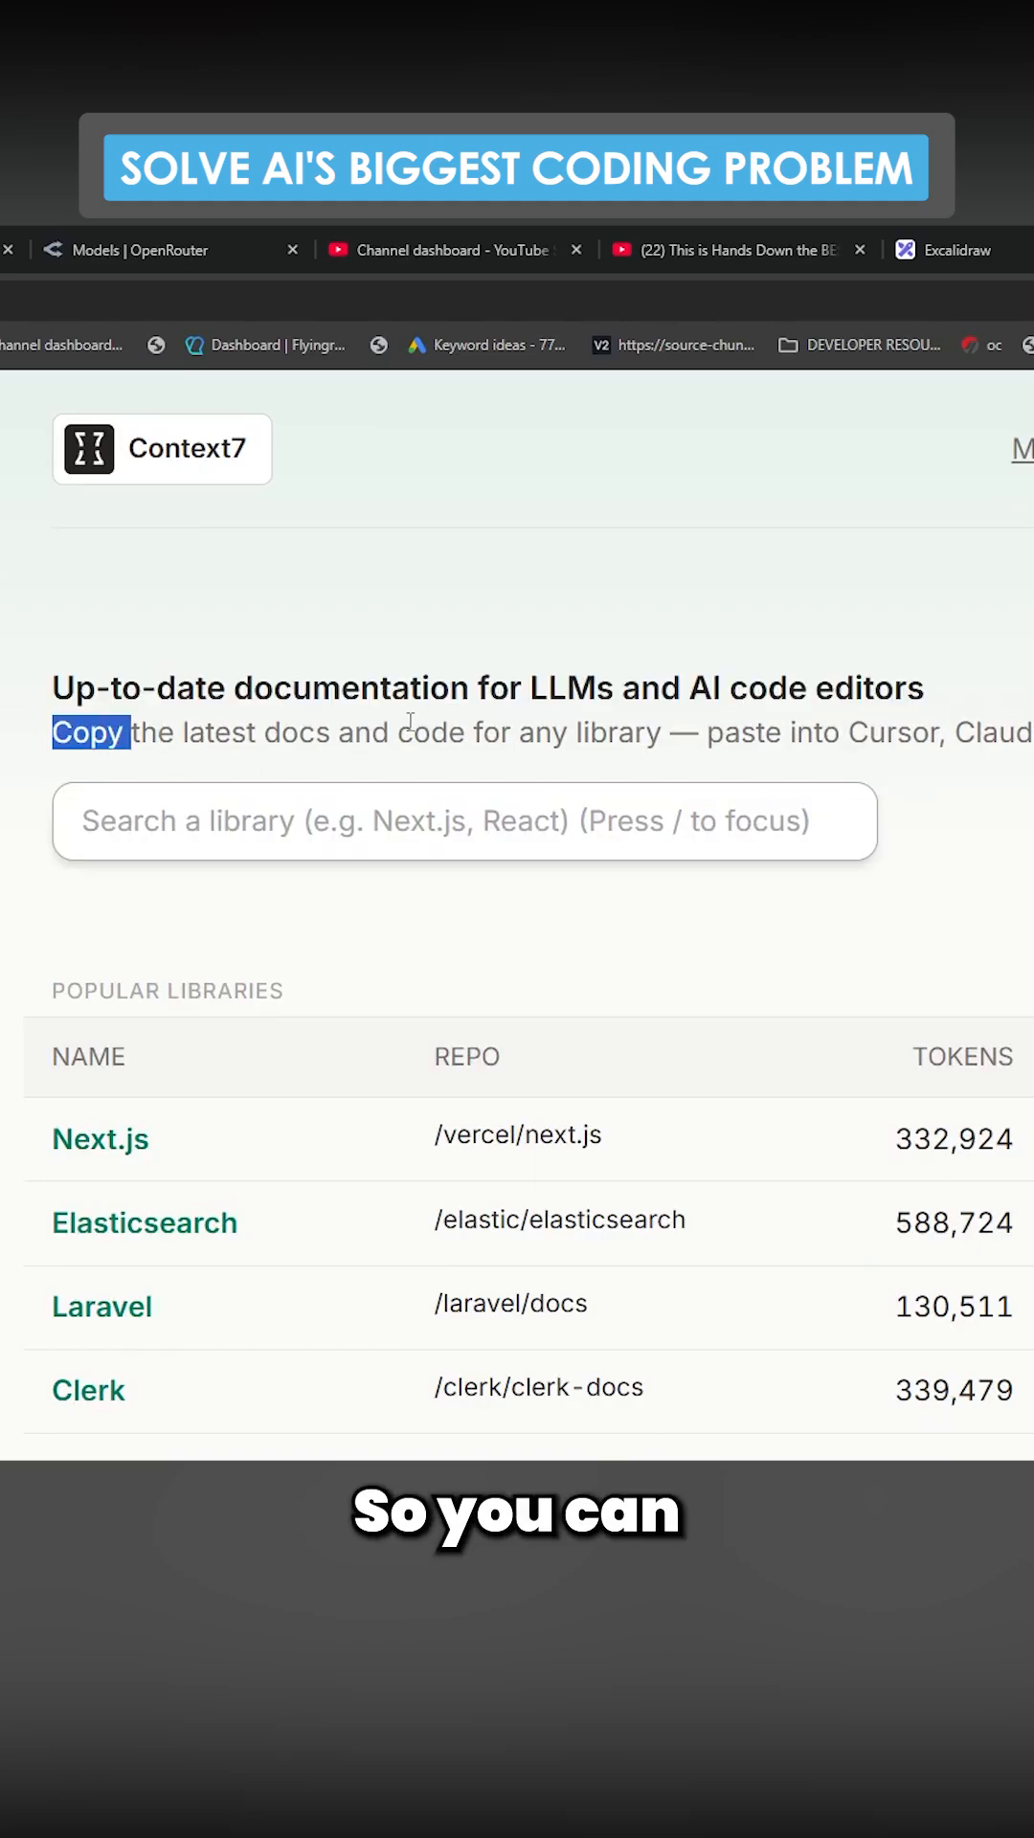
Step: Open the Next.js documentation page from Context7's Popular Libraries list and browse it
scroll("right", 3)
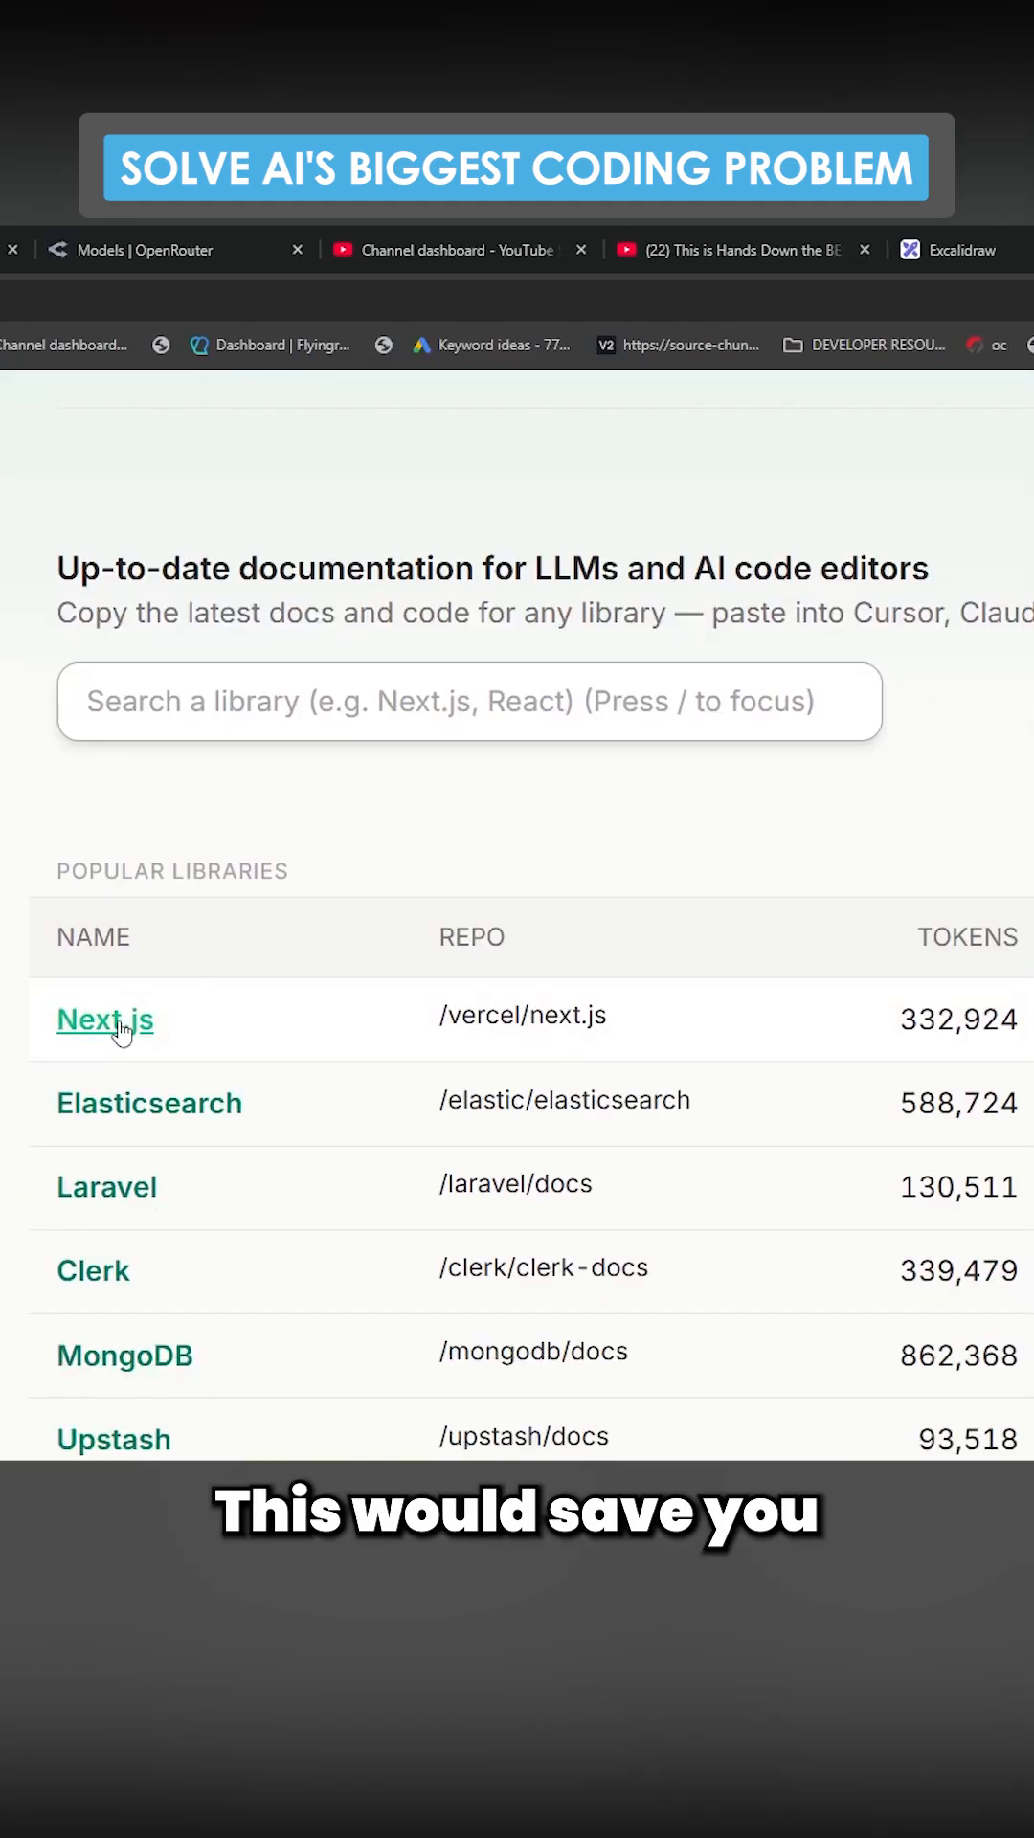
left_click(104, 1019)
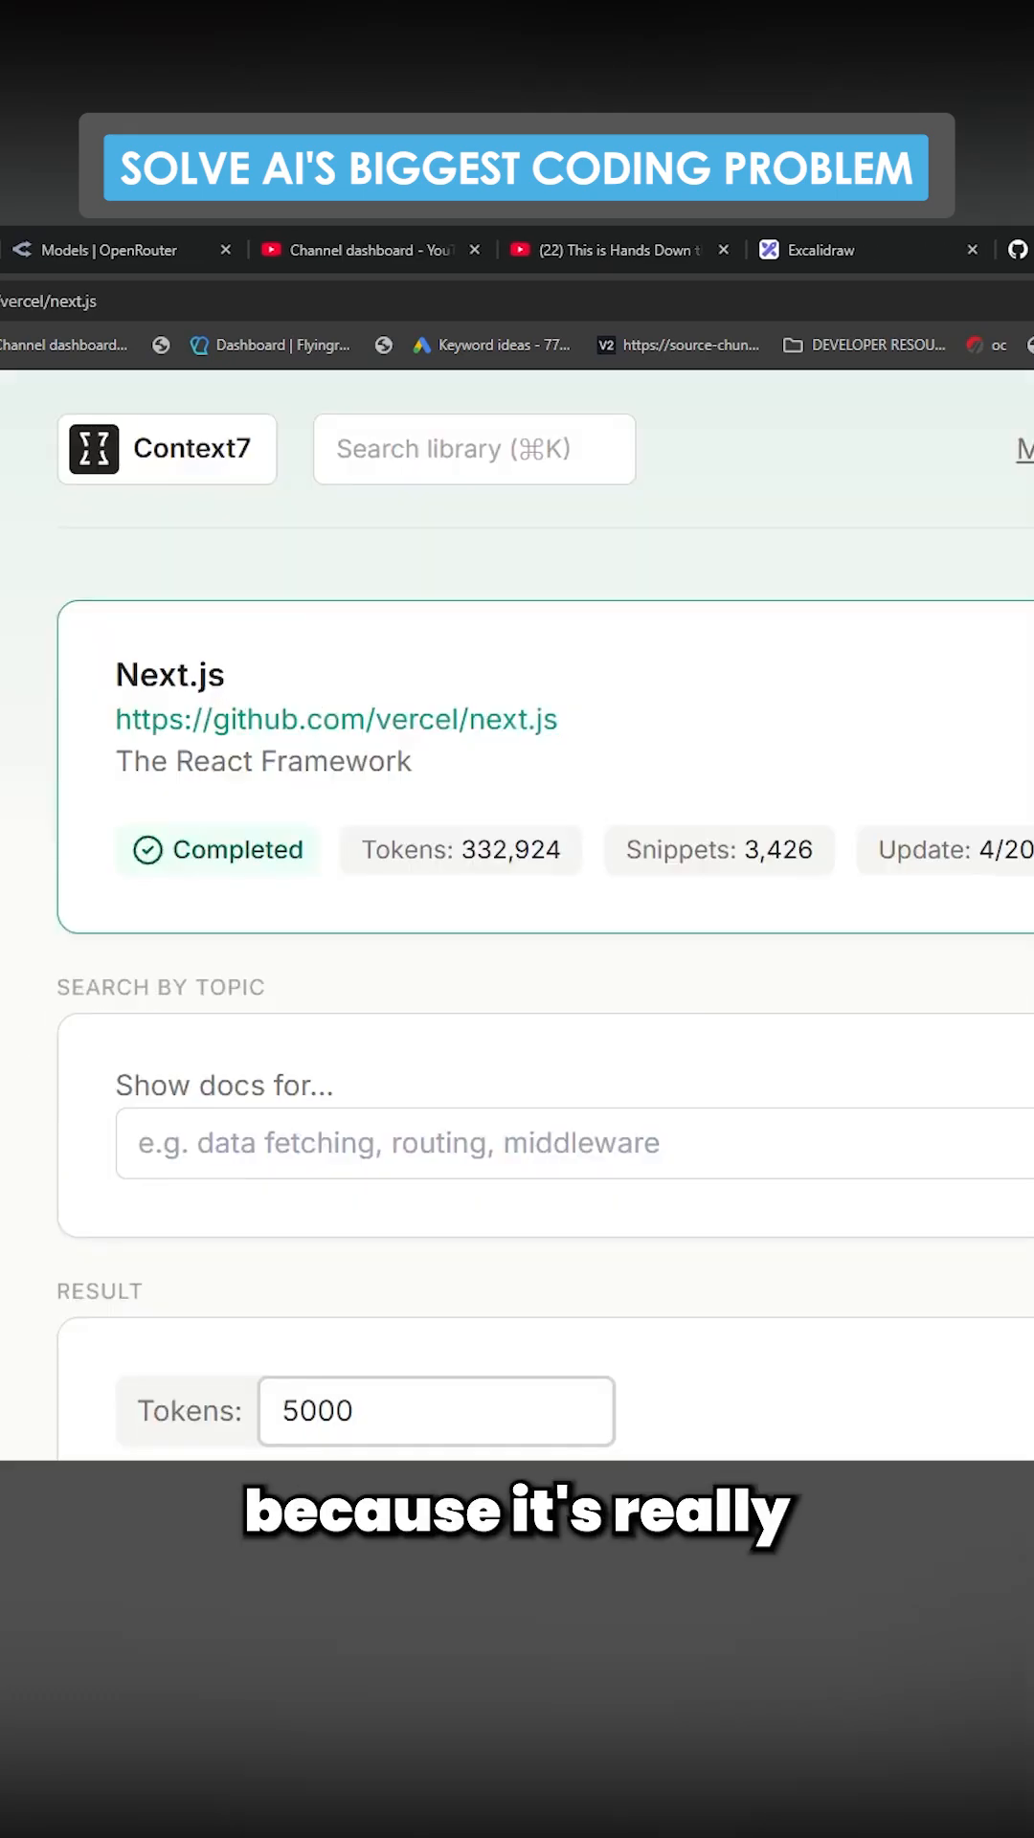
scroll("down", 3)
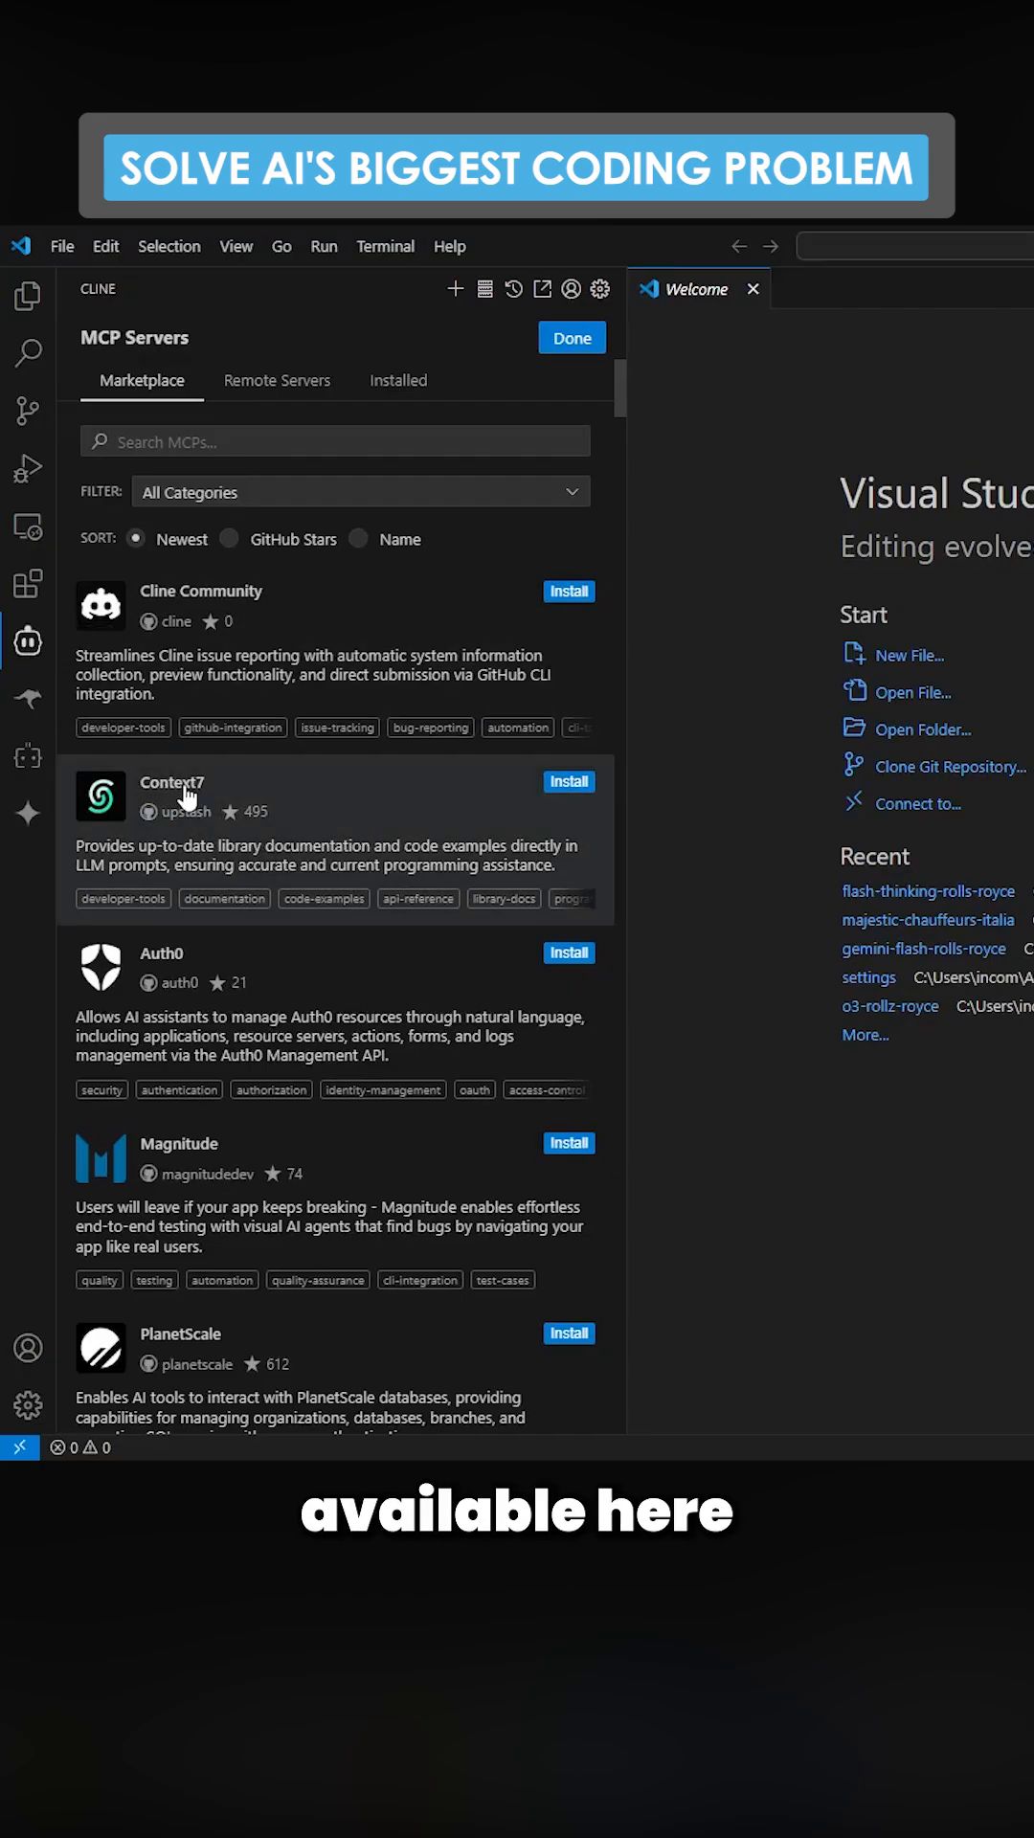
Step: Install Context7 from Cline's MCP marketplace, review the settings panel and confirm with Done
left_click(599, 290)
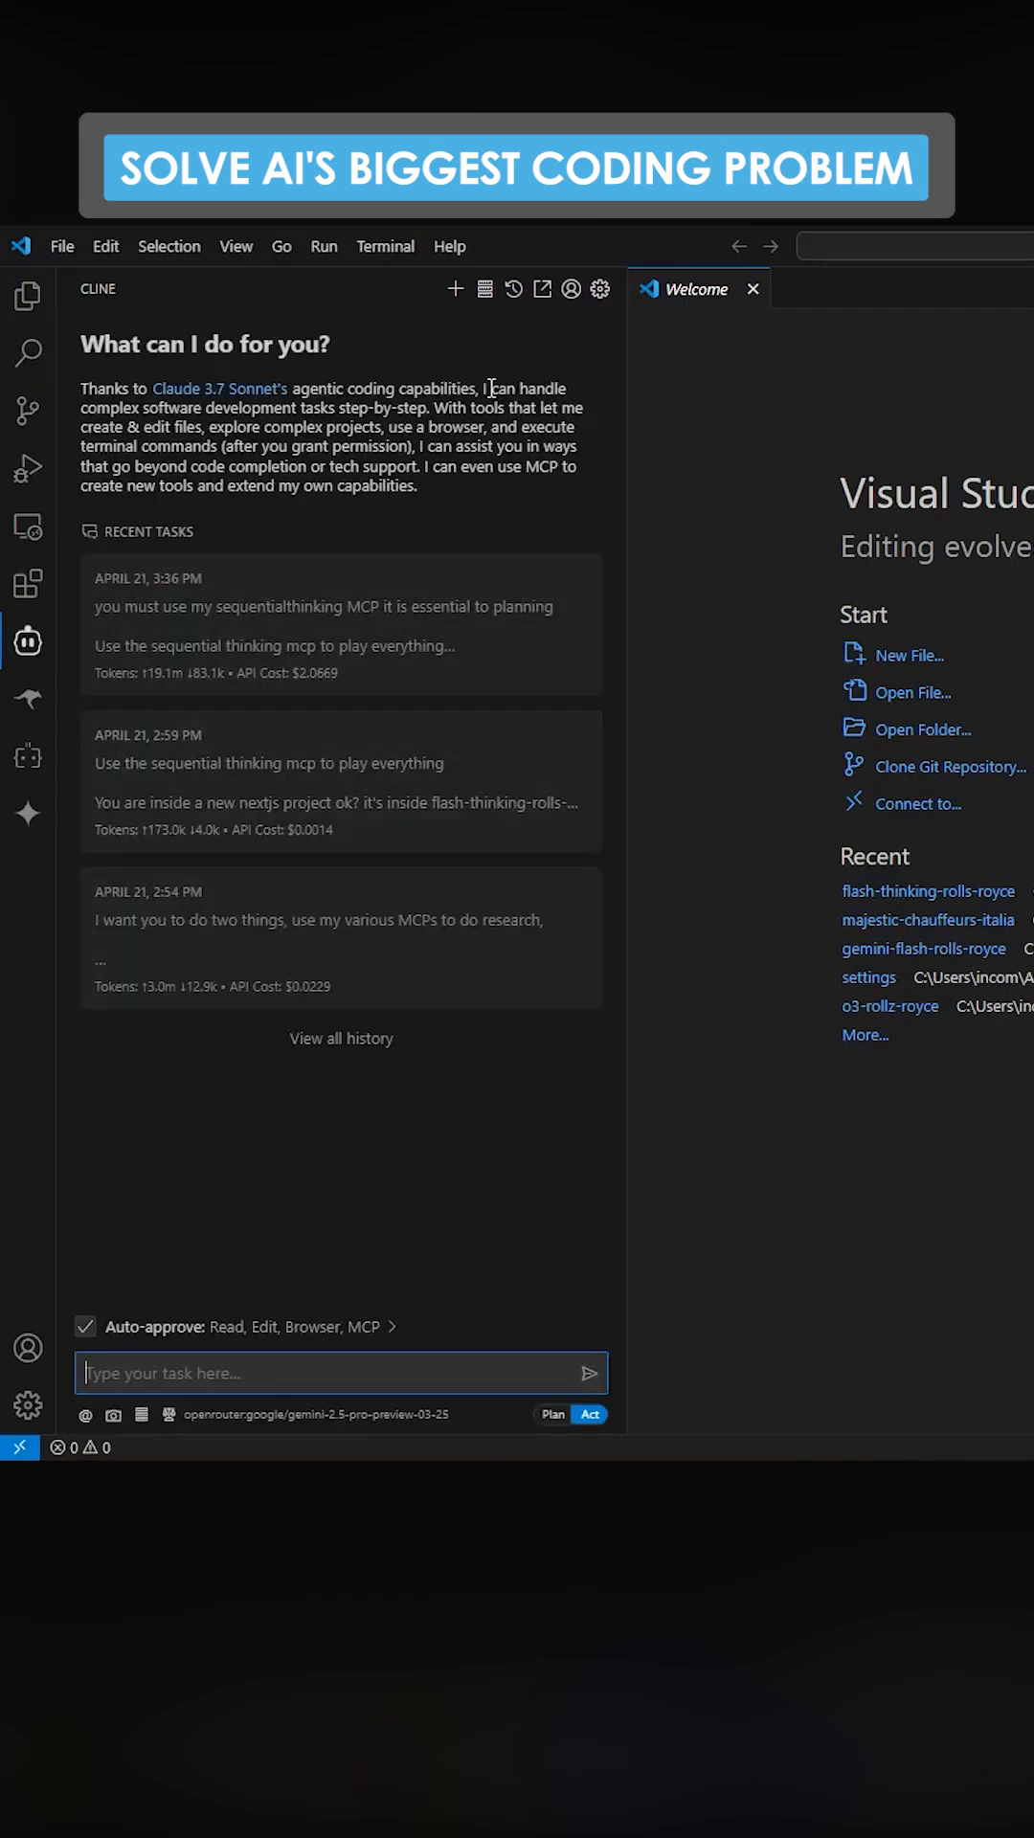
left_click(600, 289)
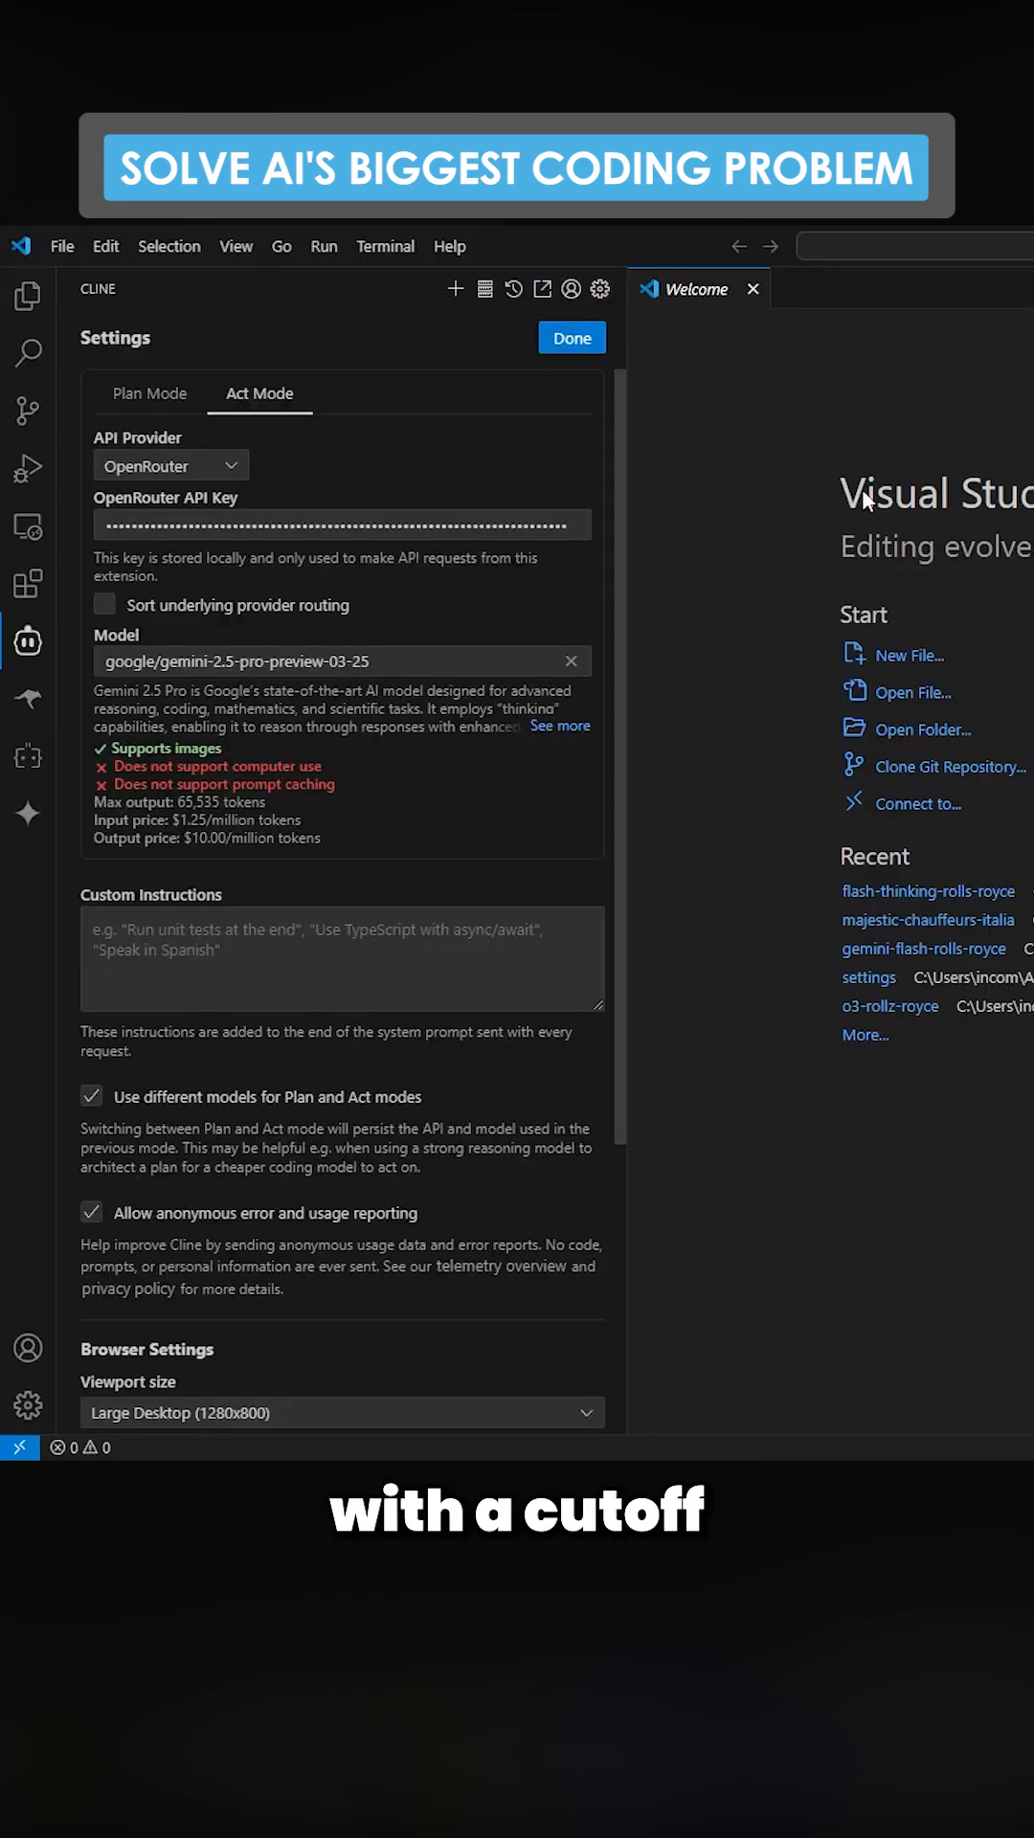
left_click(570, 337)
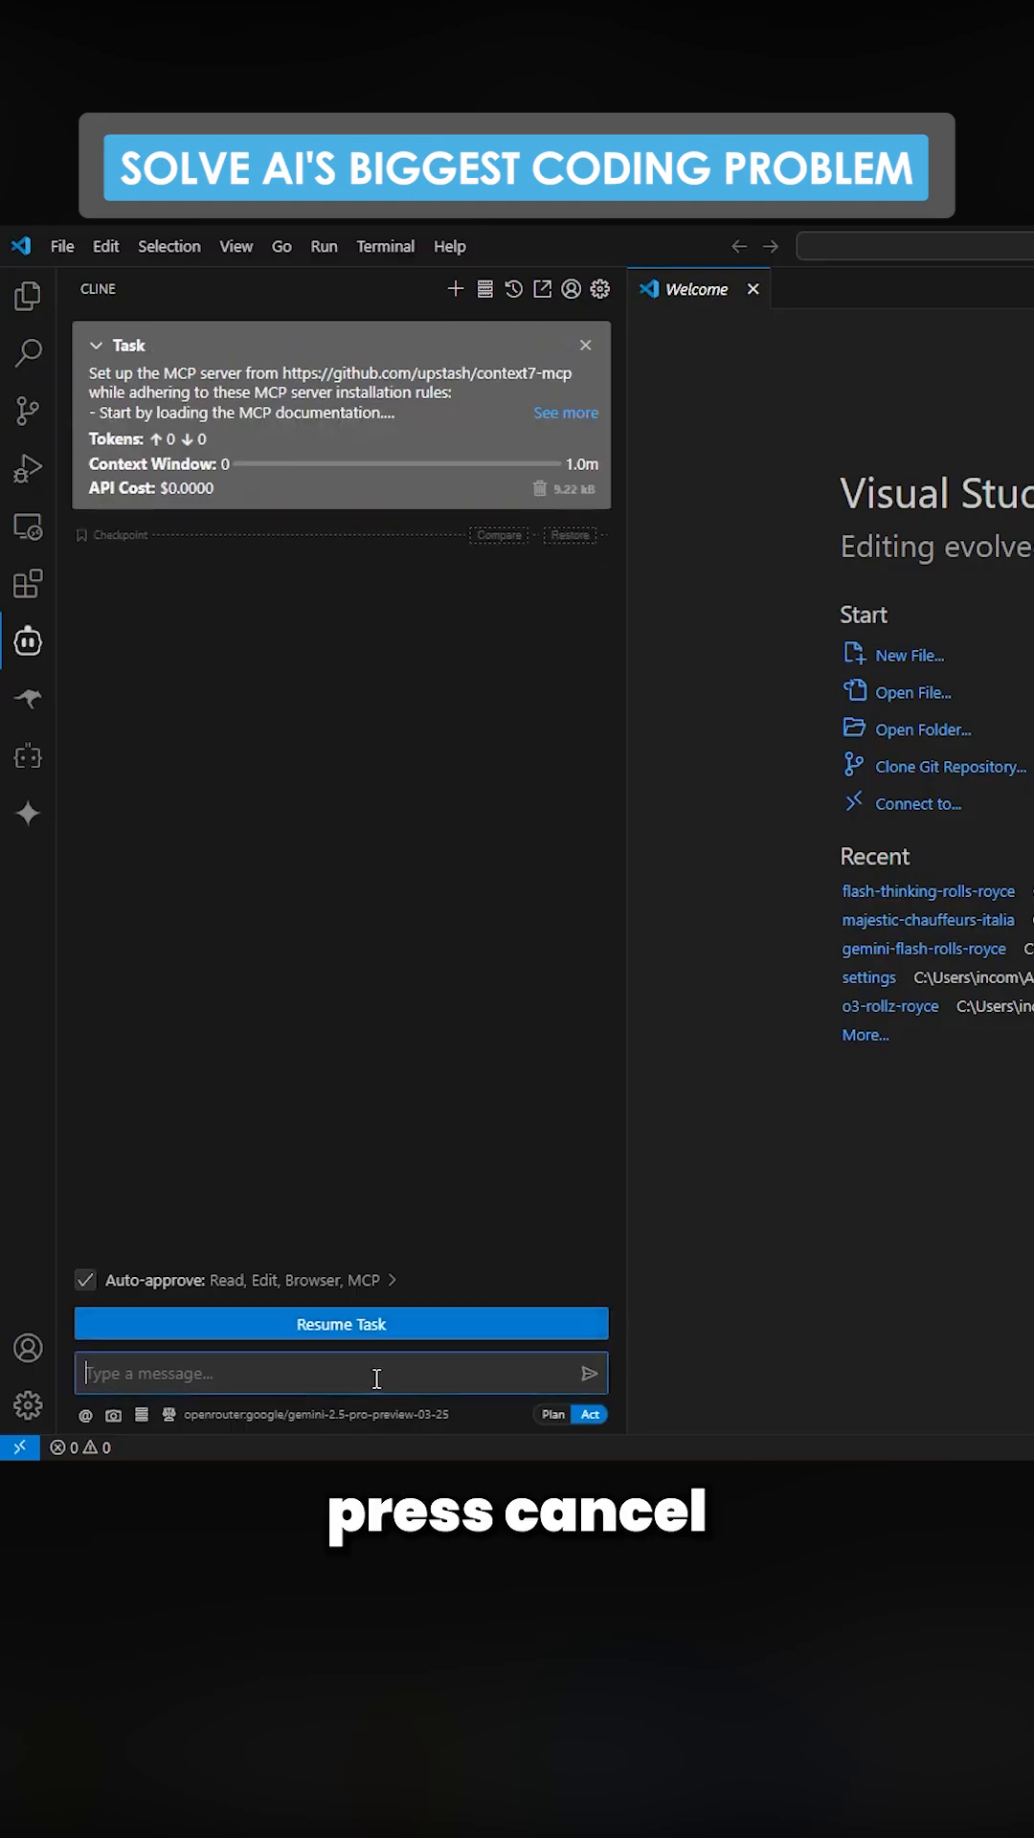
Step: Tell Cline you're on Git Bash on Windows and resume the task to set up the server in the settings file
type("i'm on gitbash on w")
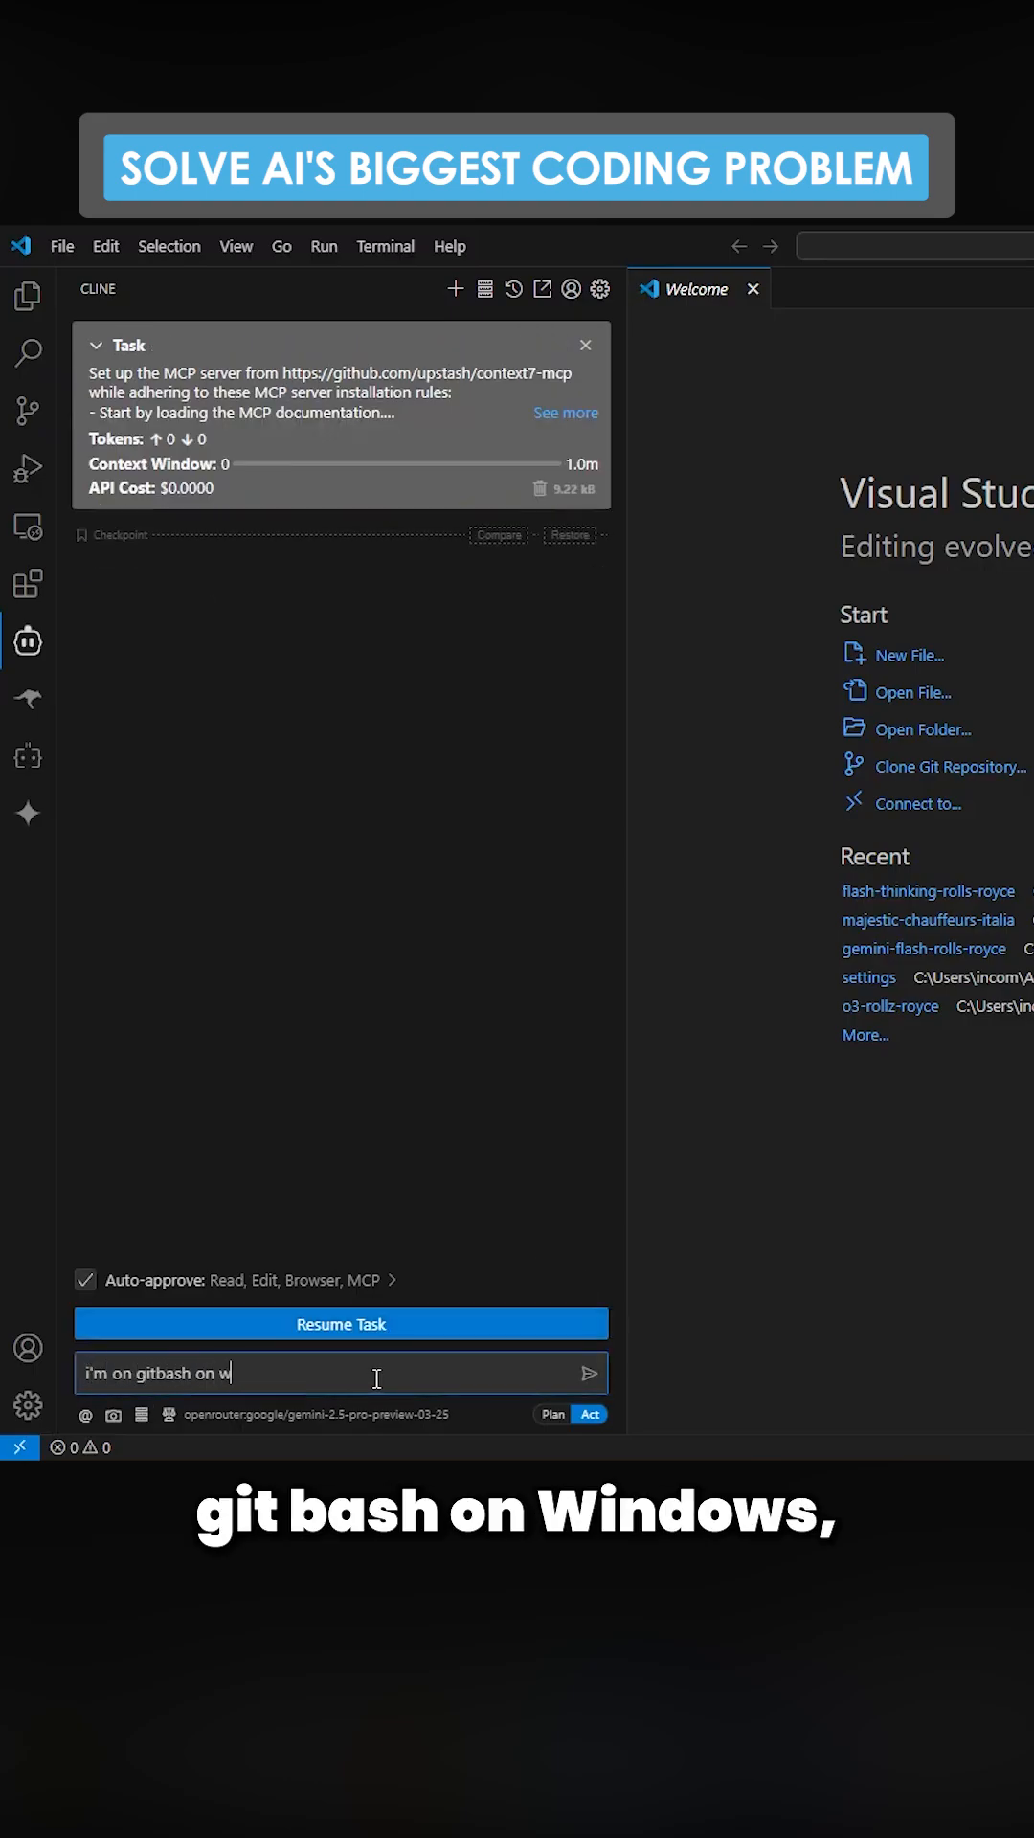
type("indows, please set up the server then chang")
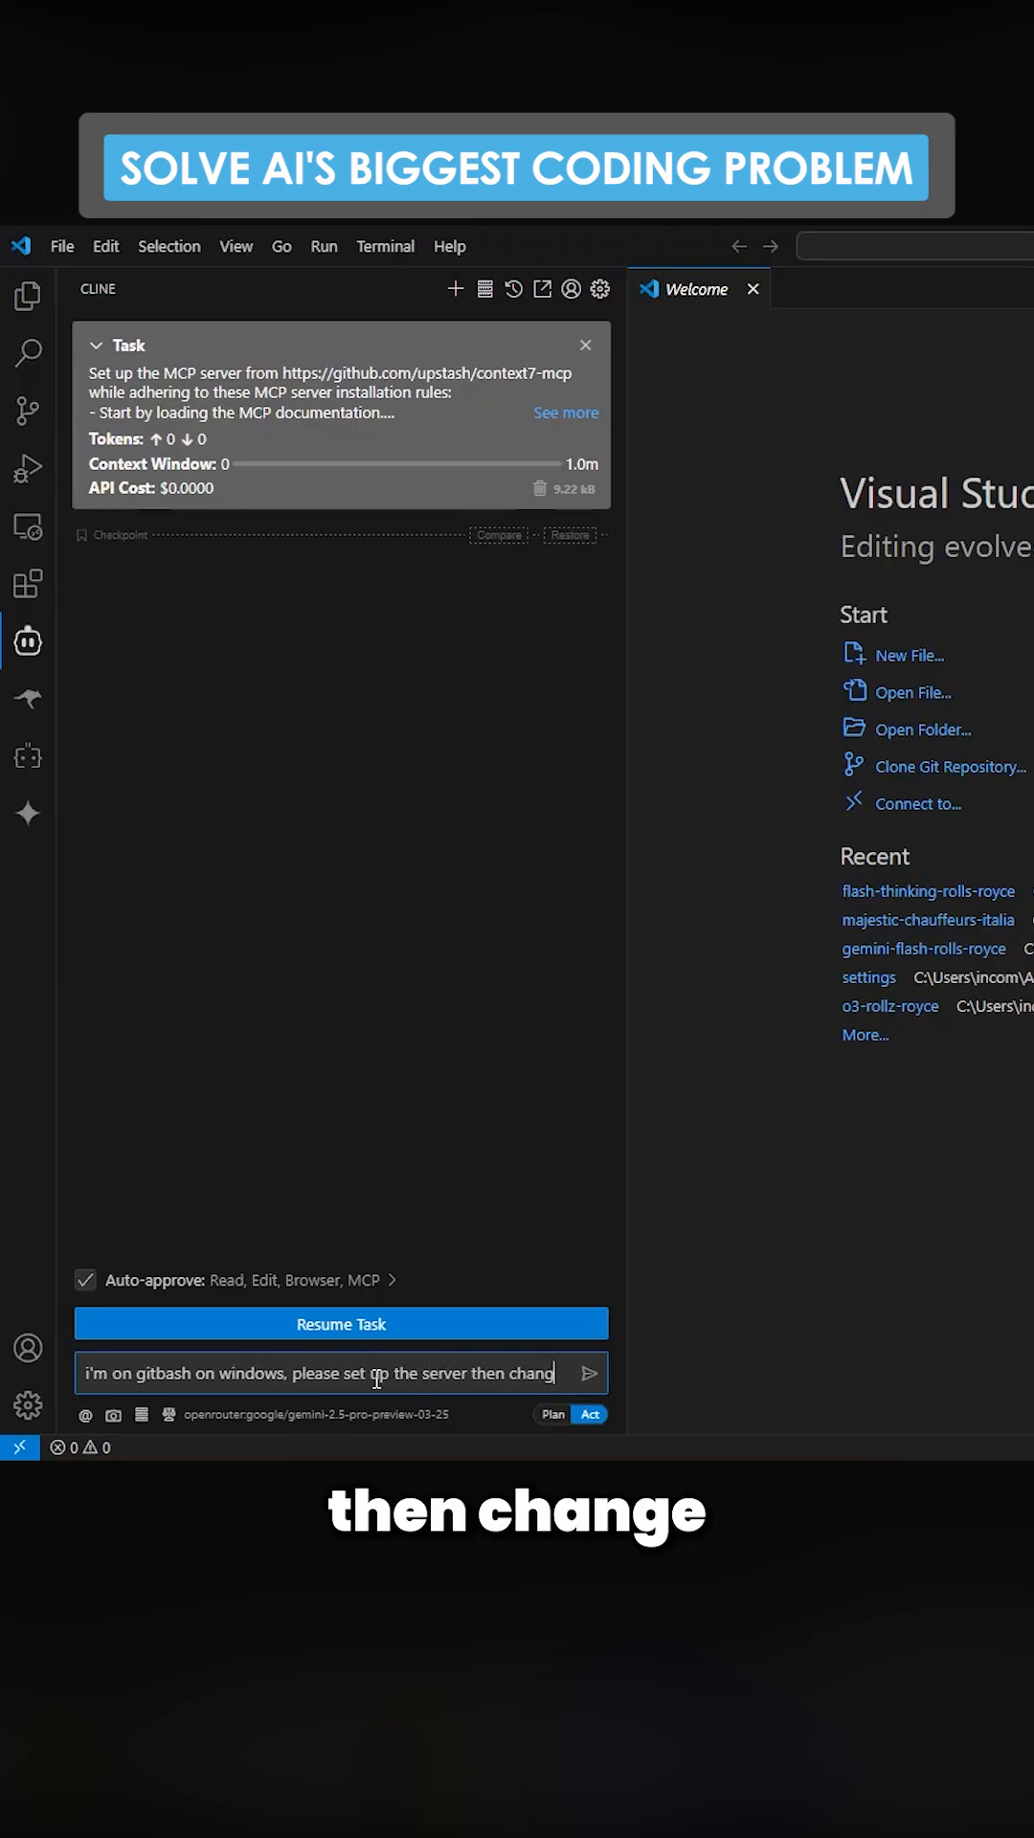
type("my settings file ensur")
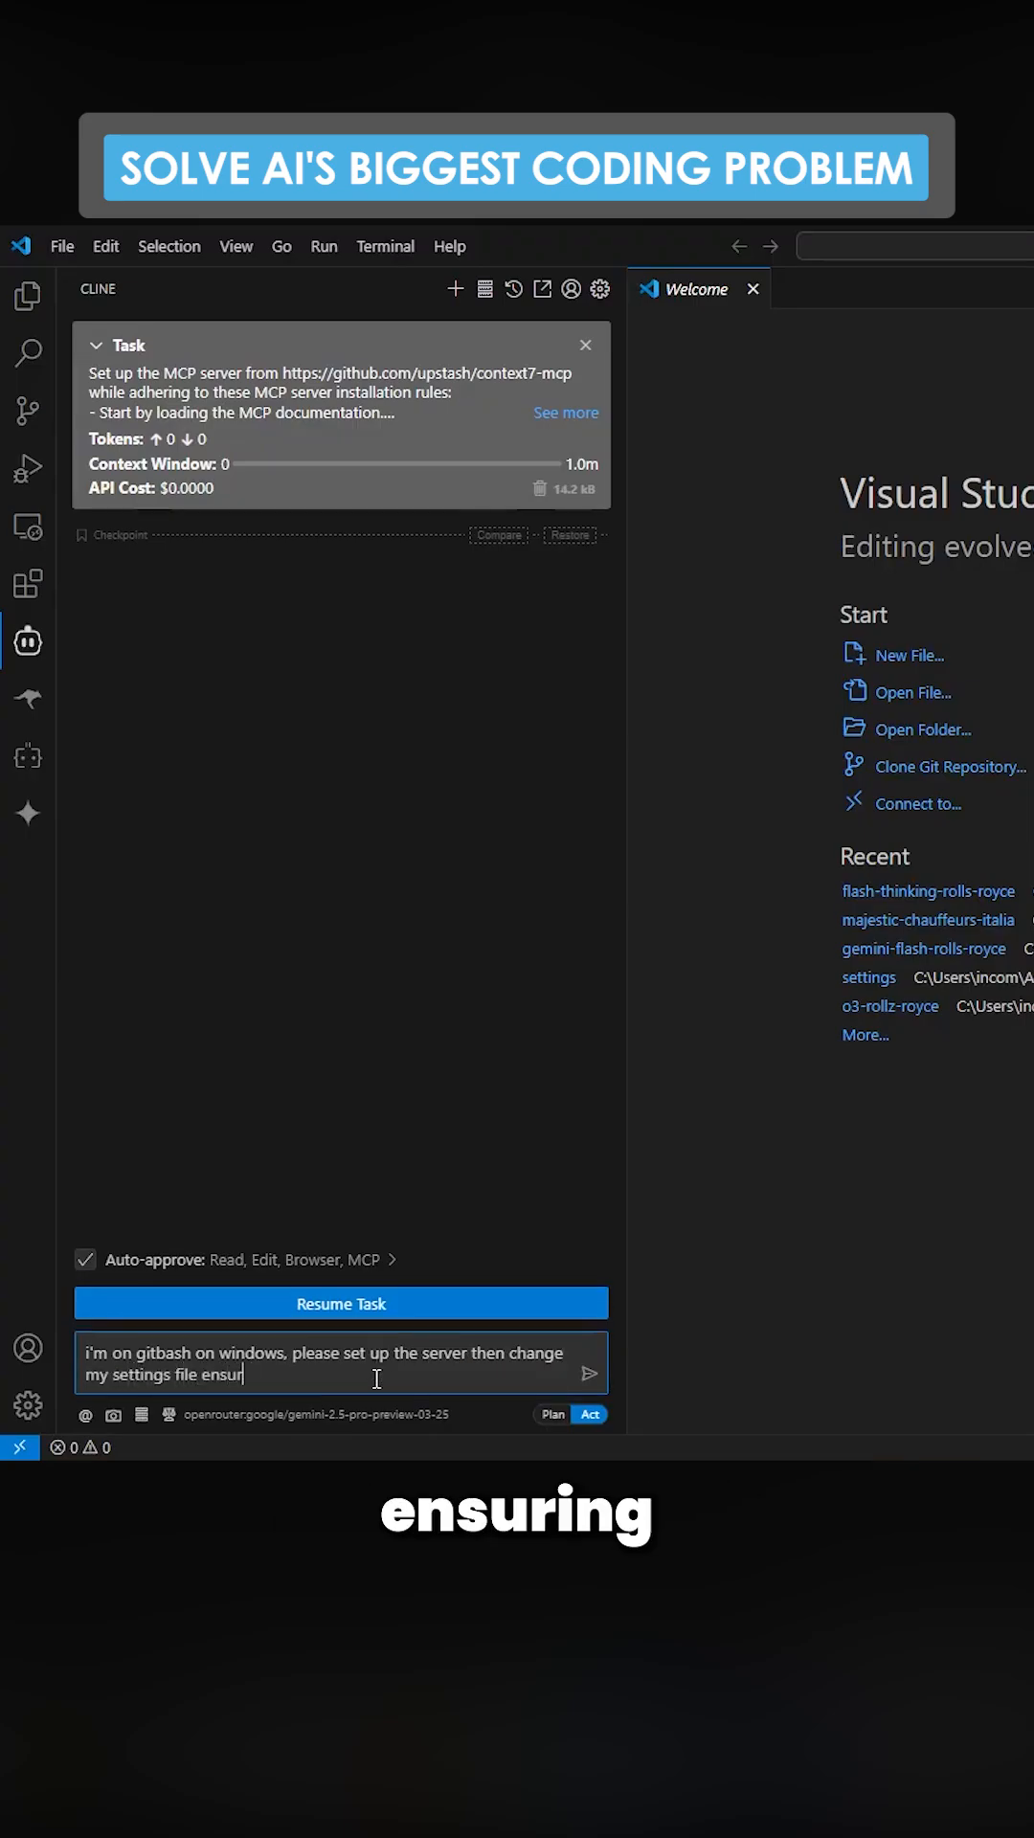
type("ing the server is run when there is a command or on s")
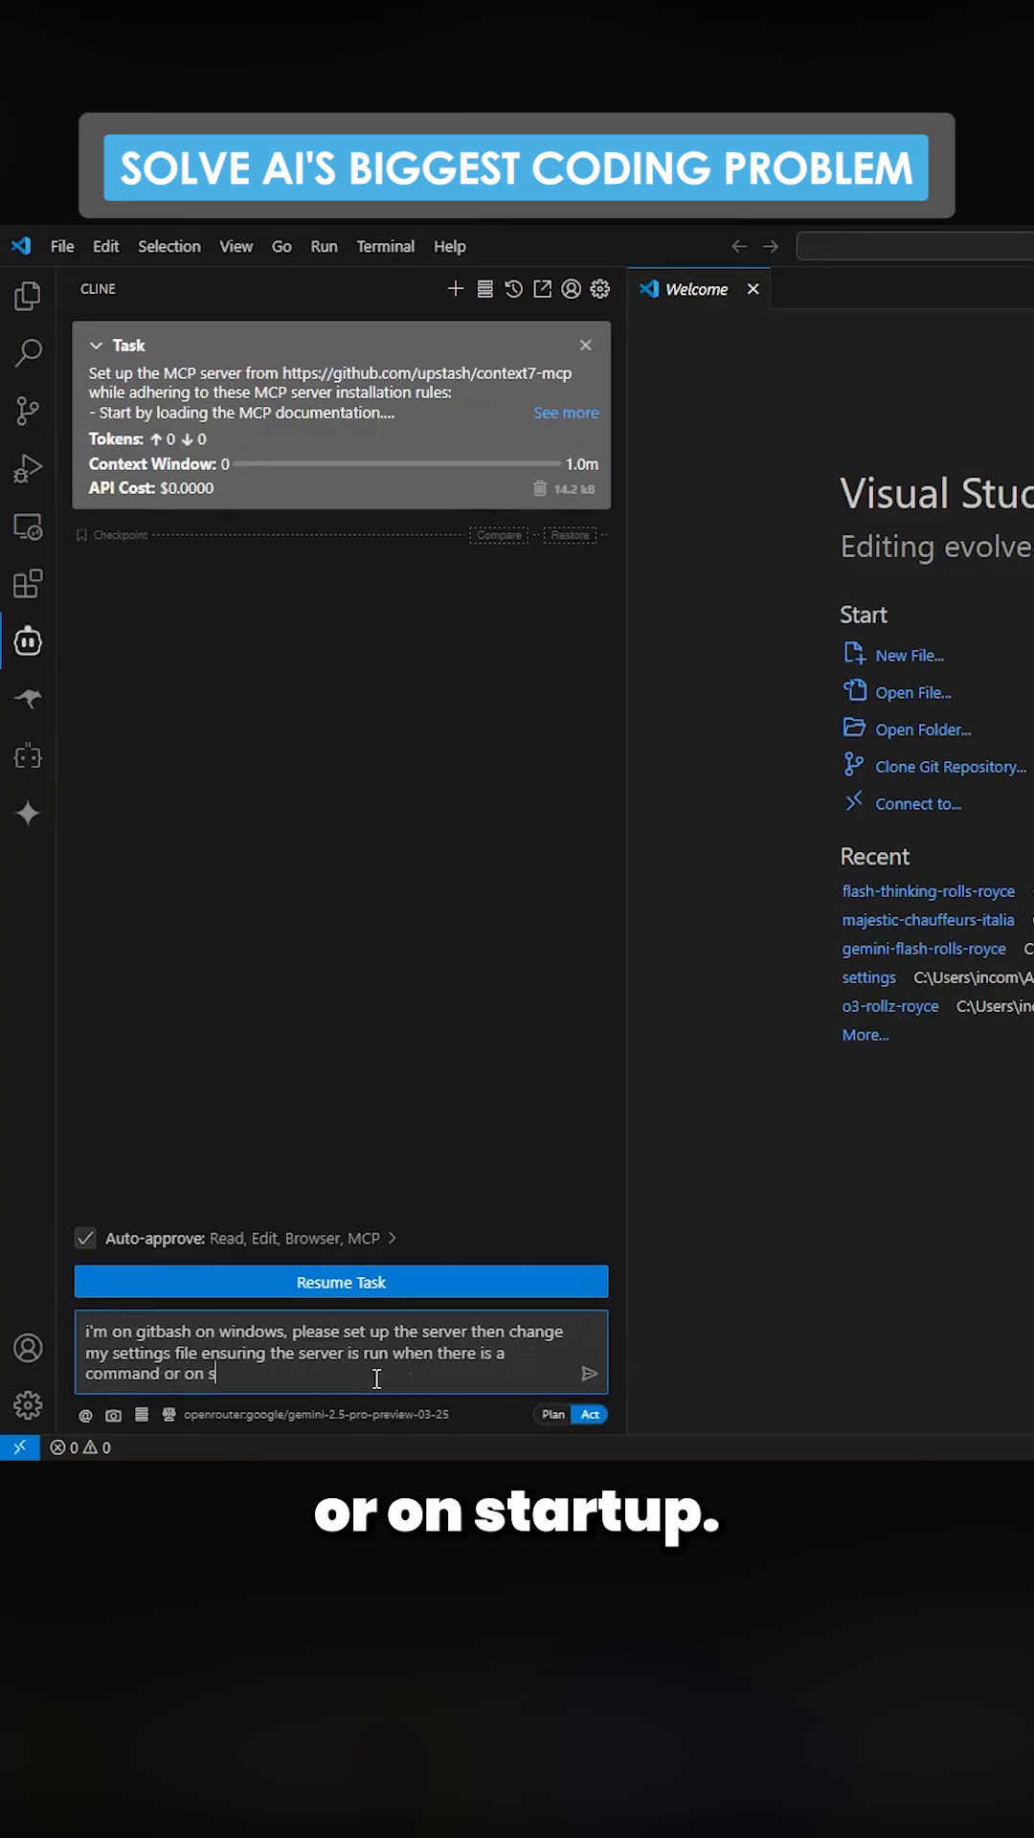
left_click(593, 1375)
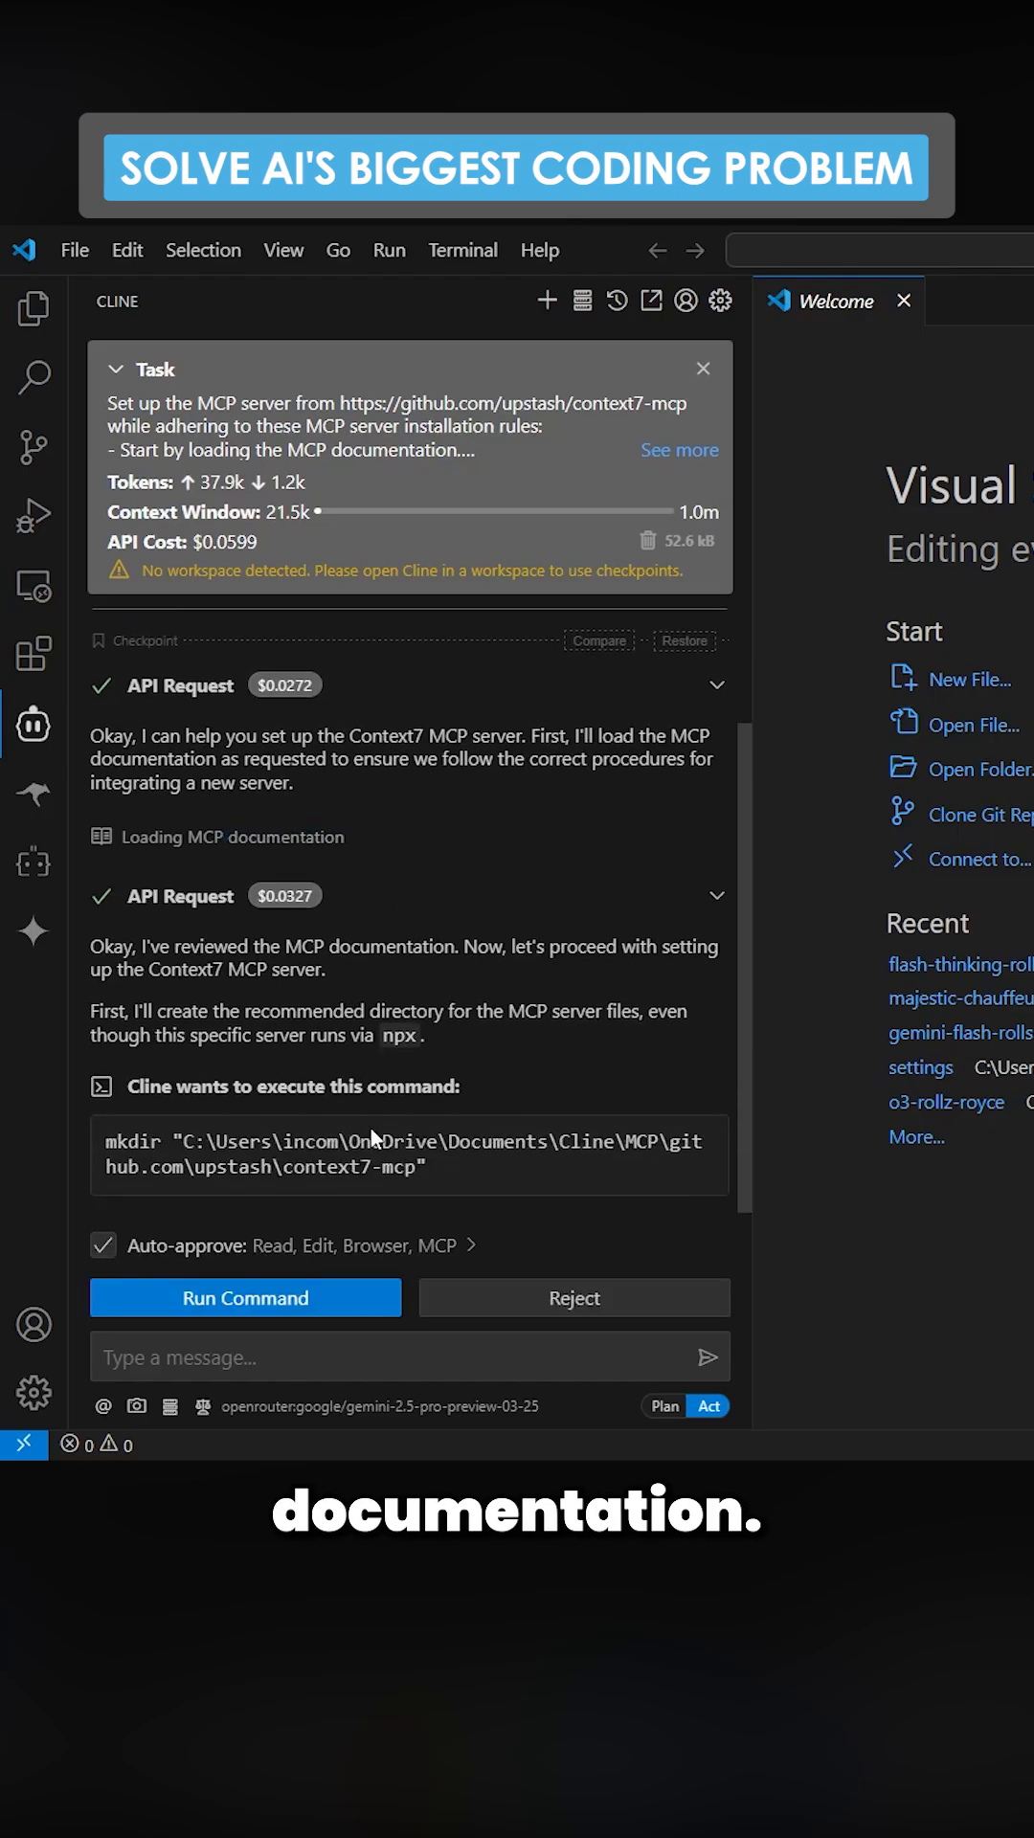
Step: Approve the mkdir command creating the Context7 folder, then start a new Cline task
left_click(243, 1298)
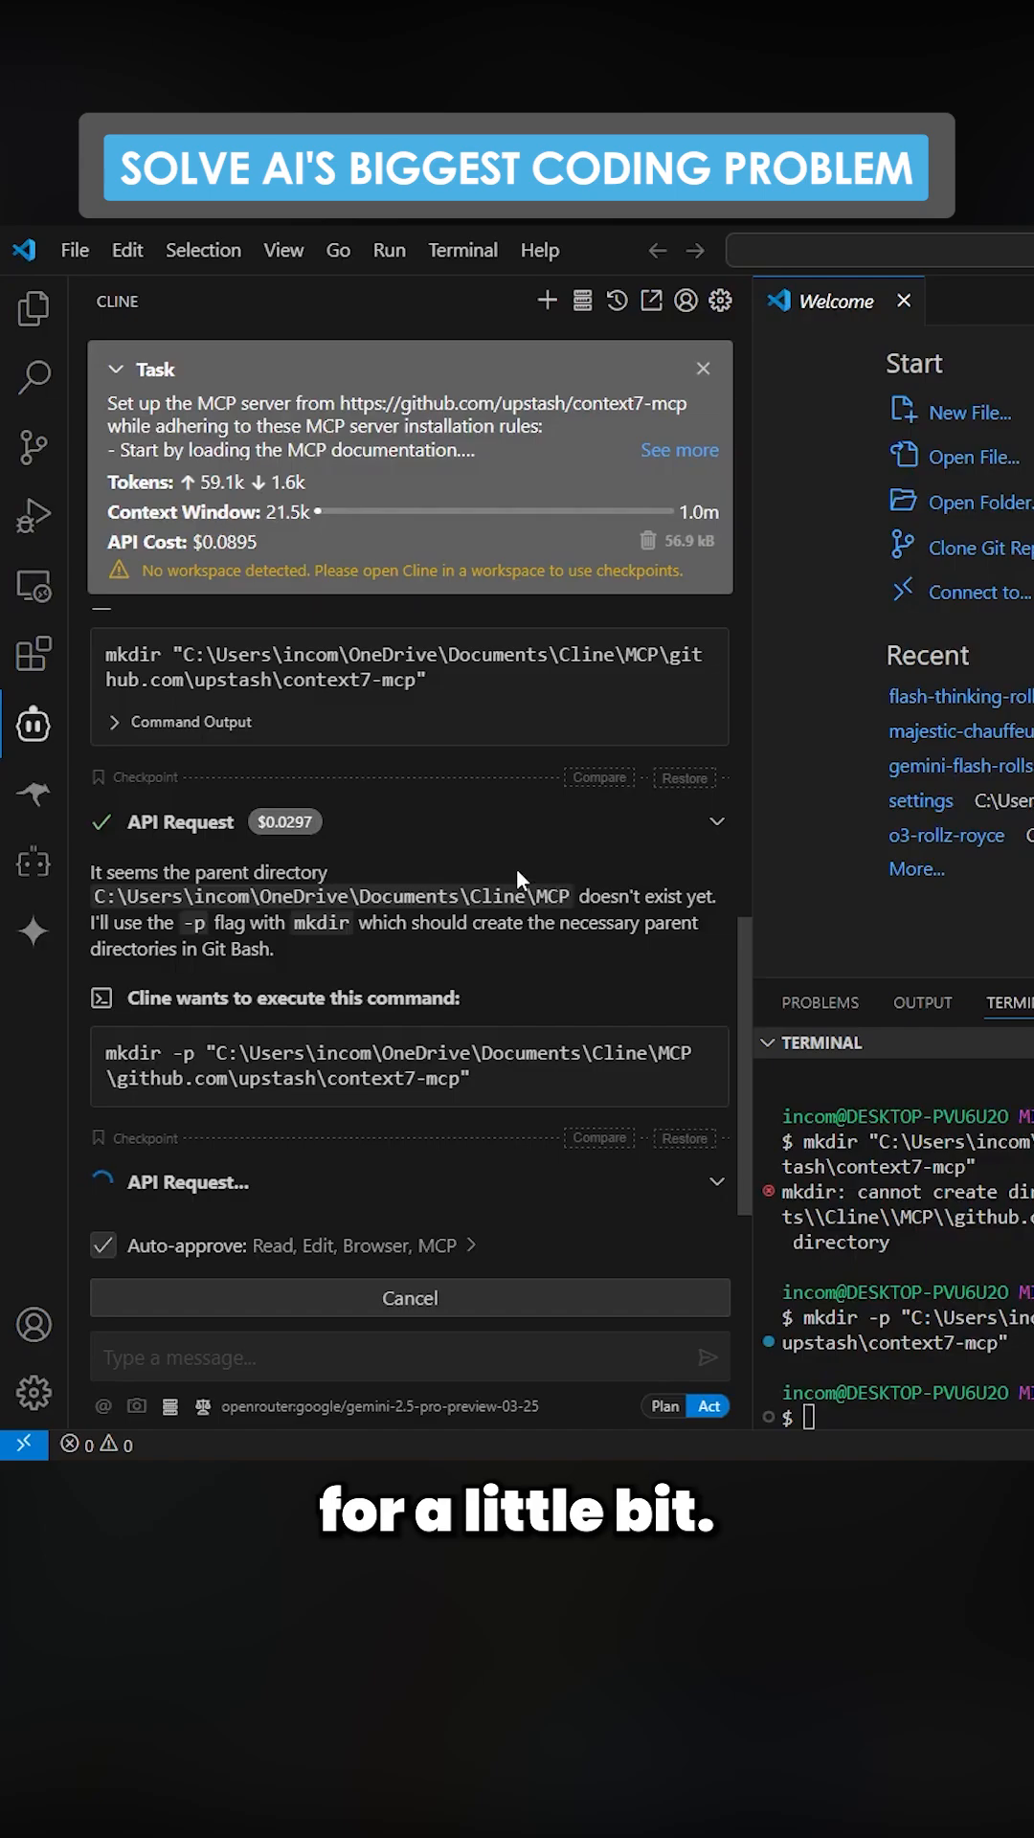
left_click(545, 301)
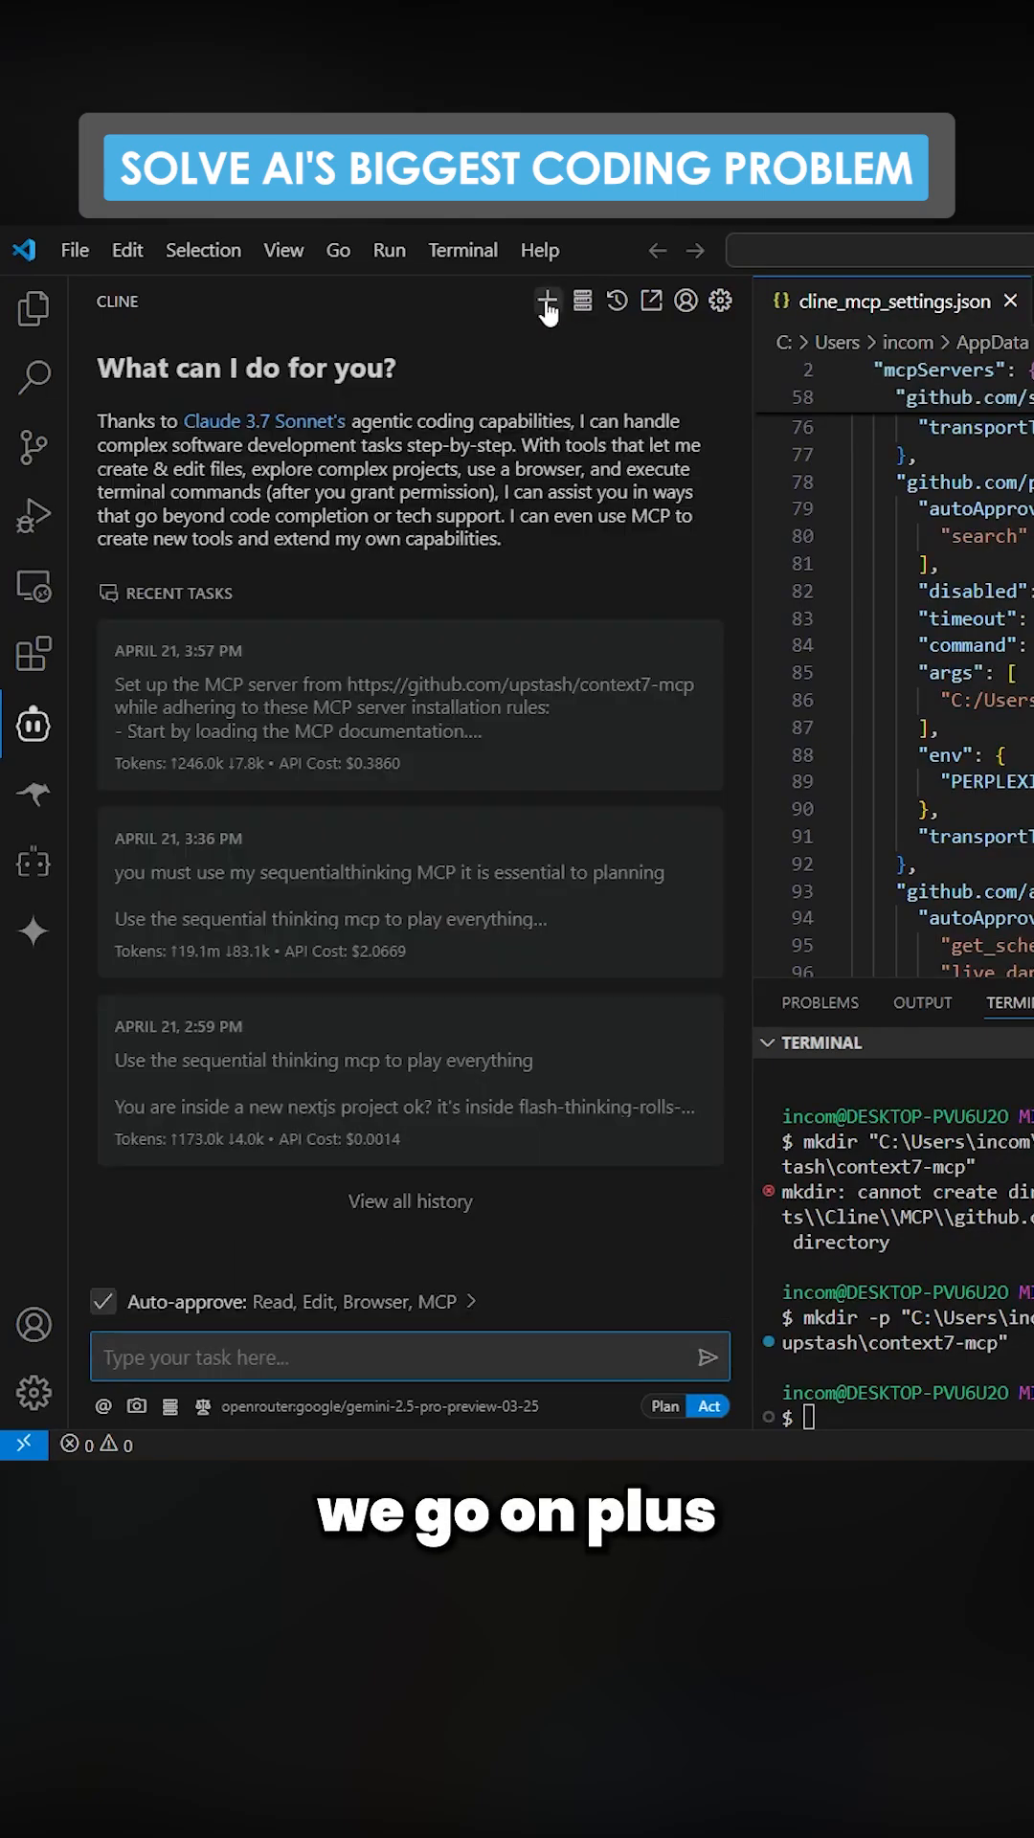
Step: Submit a task asking Cline to research a new Next.js project via the context7 mcp and store useful up-to-date information
left_click(410, 1358)
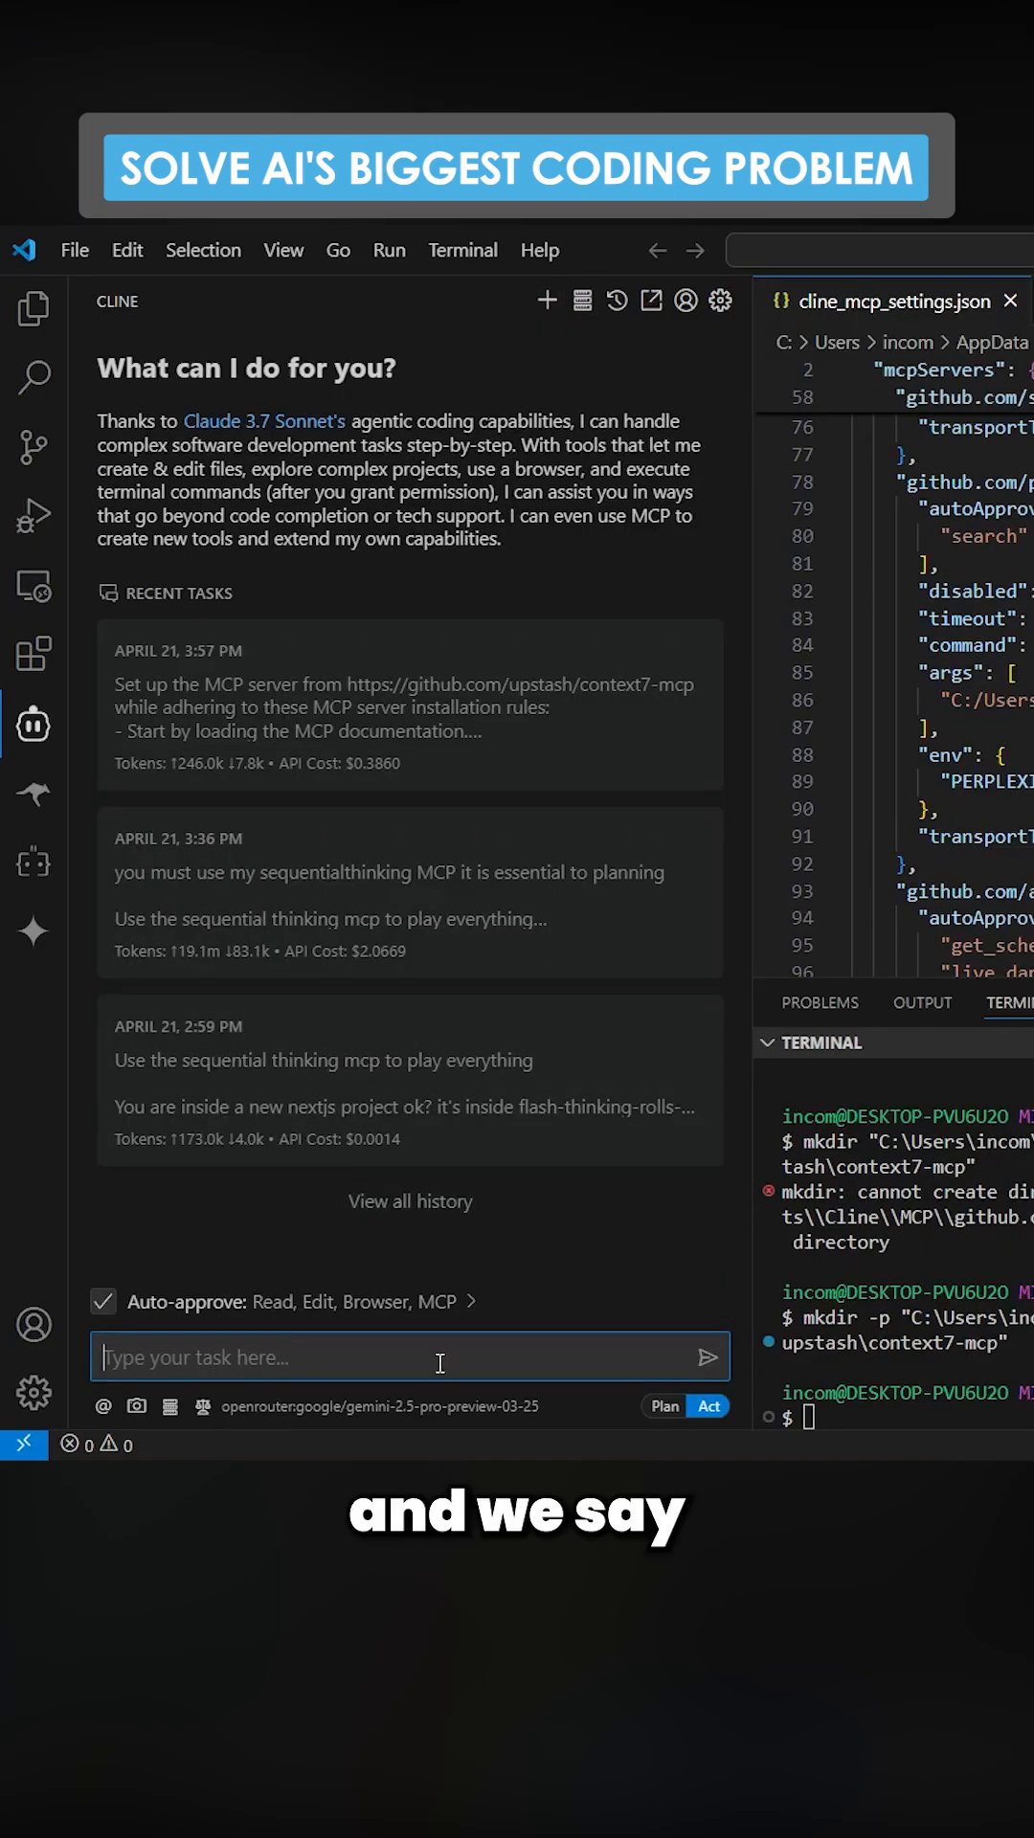
type("I want to make a new nextj")
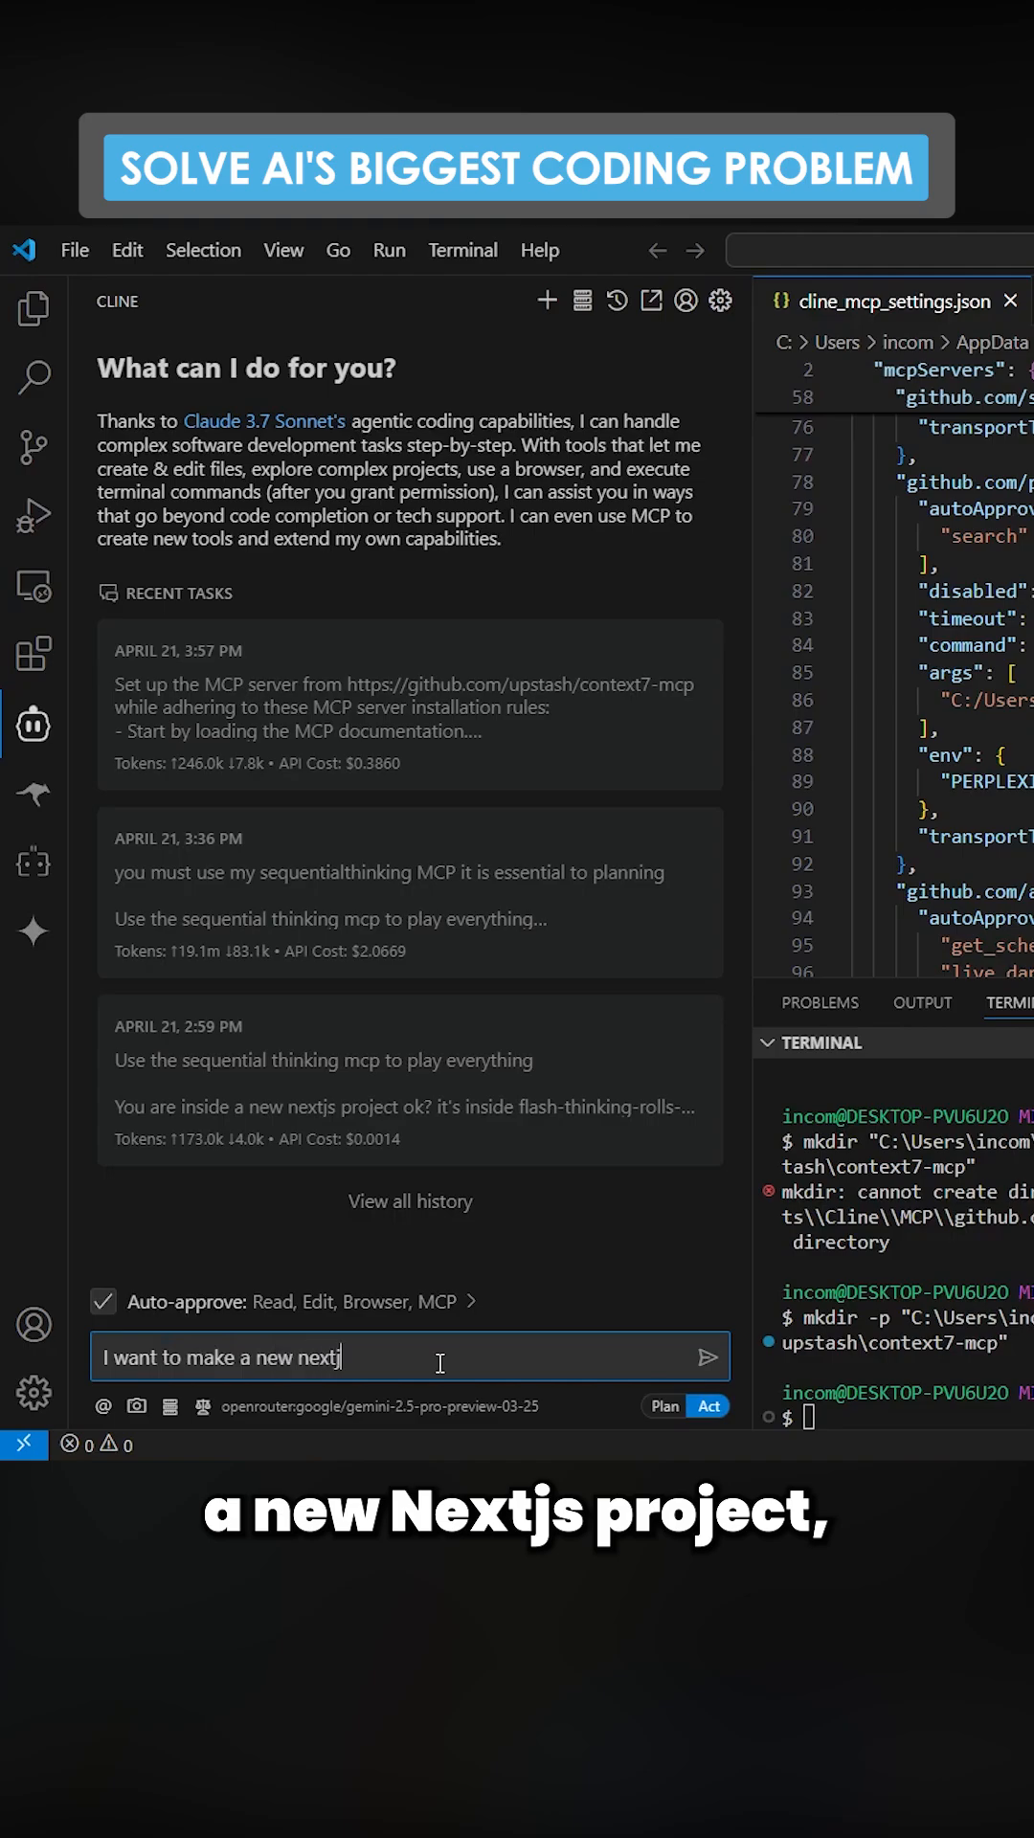
type("s project, start by doing the research")
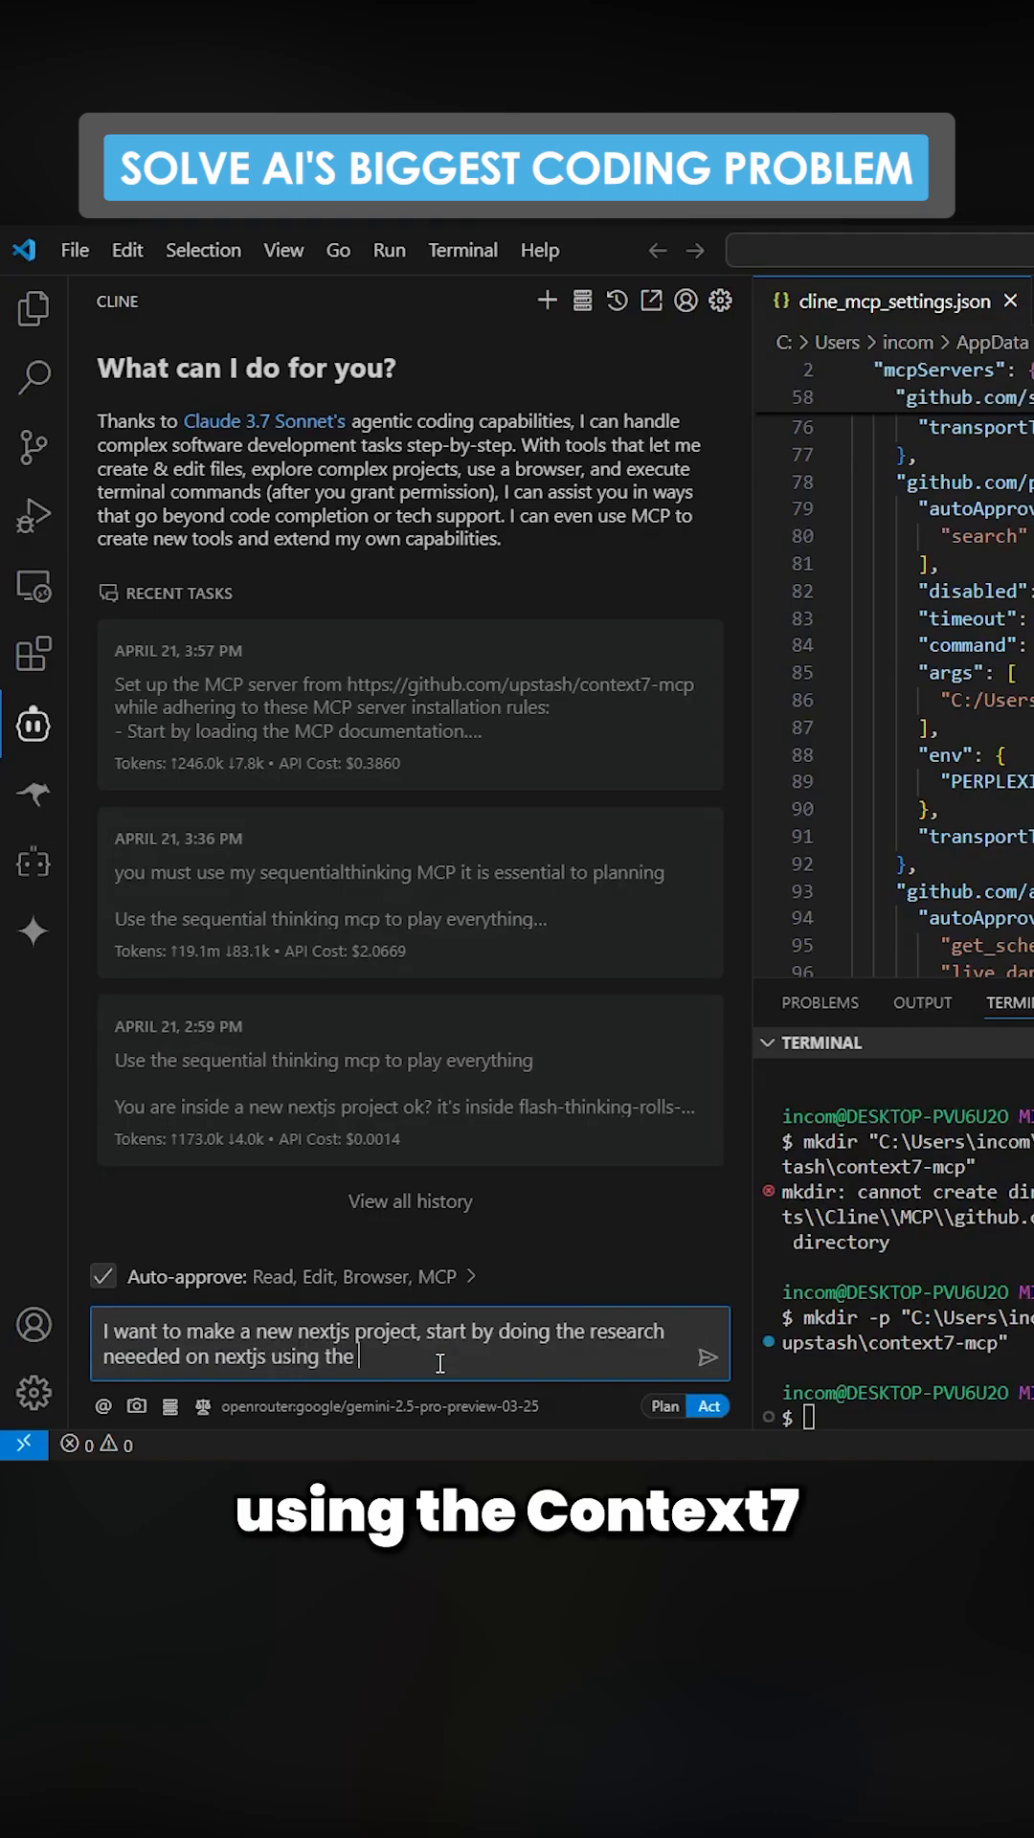
type("context7 mcp")
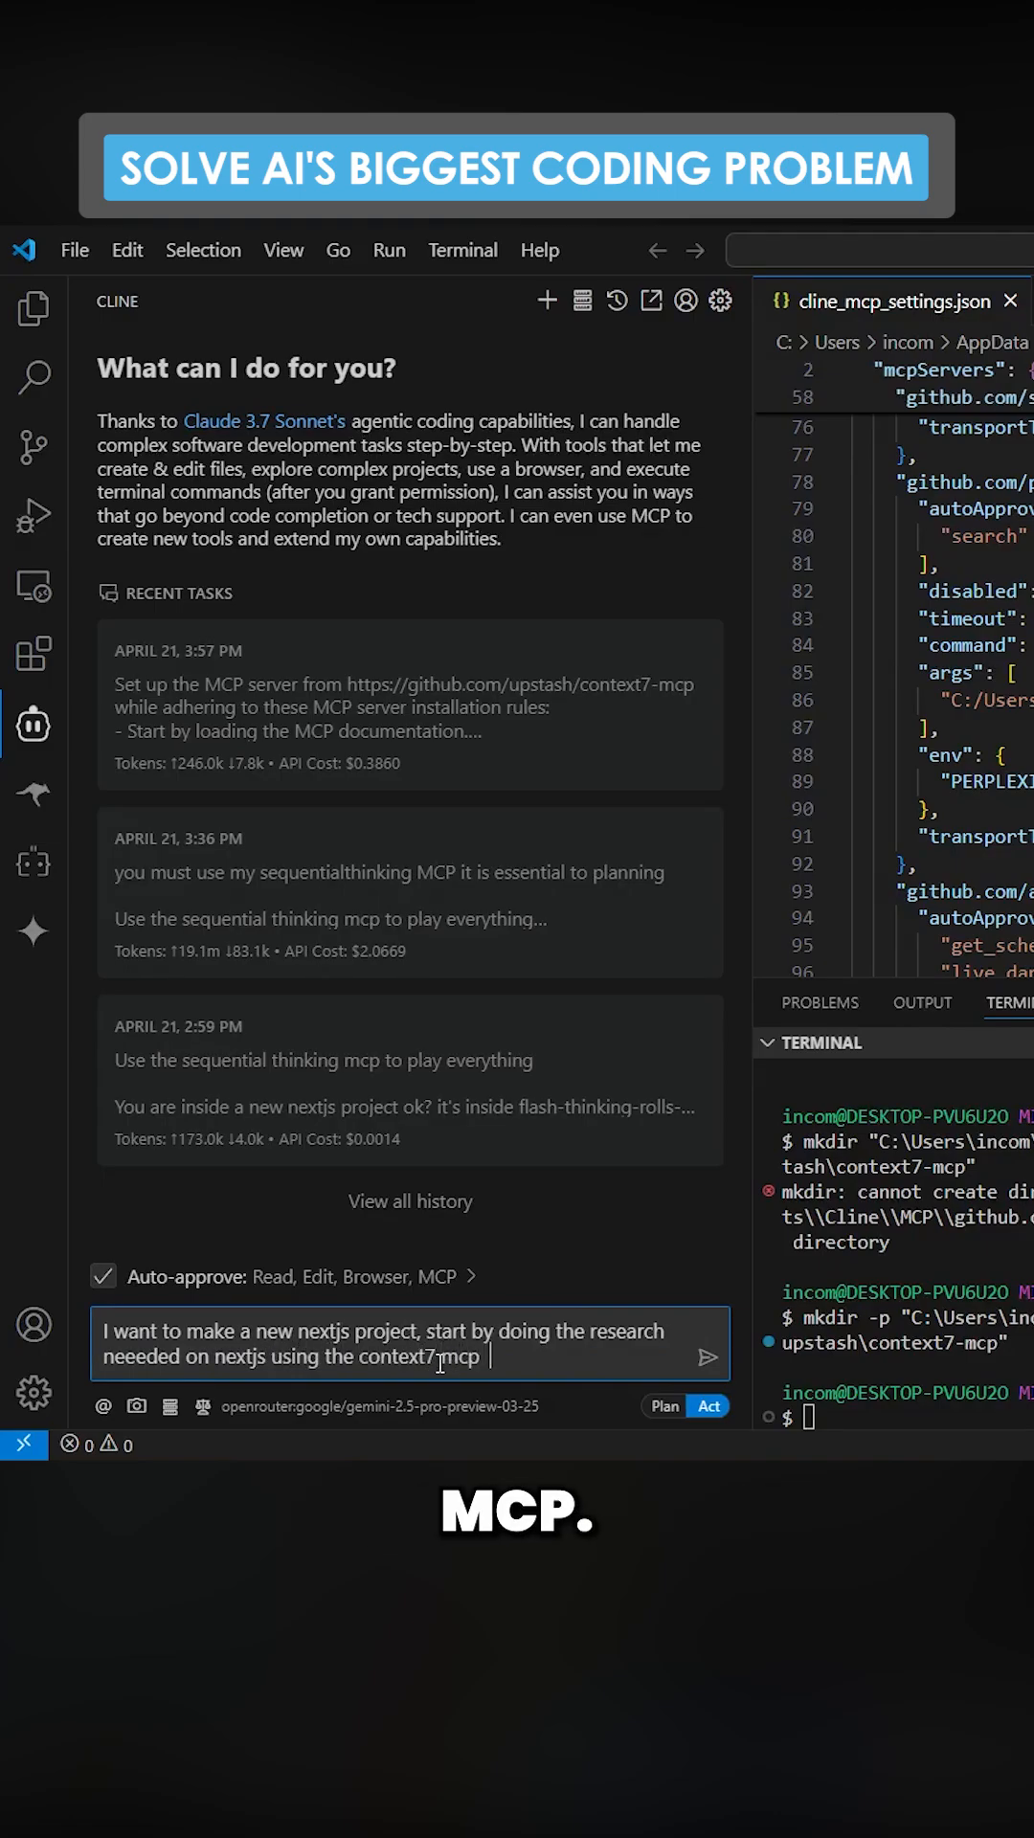
type("- store any useful information that is more up to date in a file called")
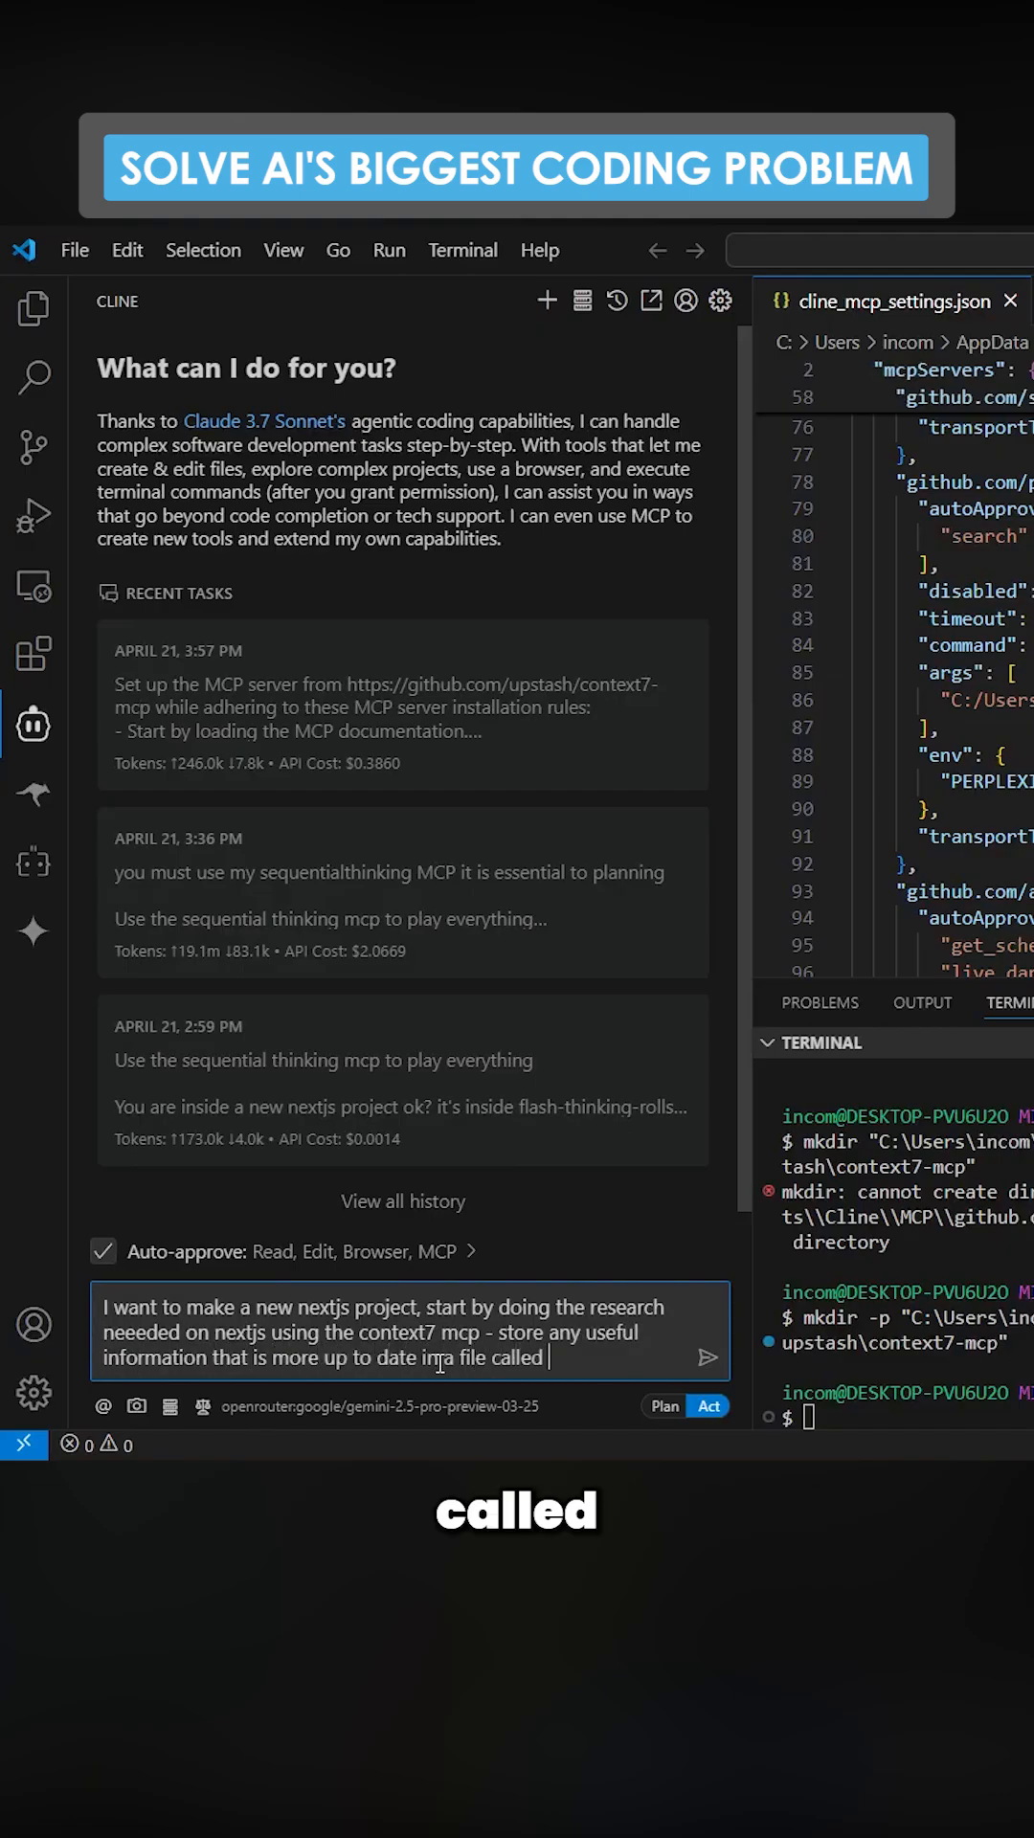
left_click(710, 1357)
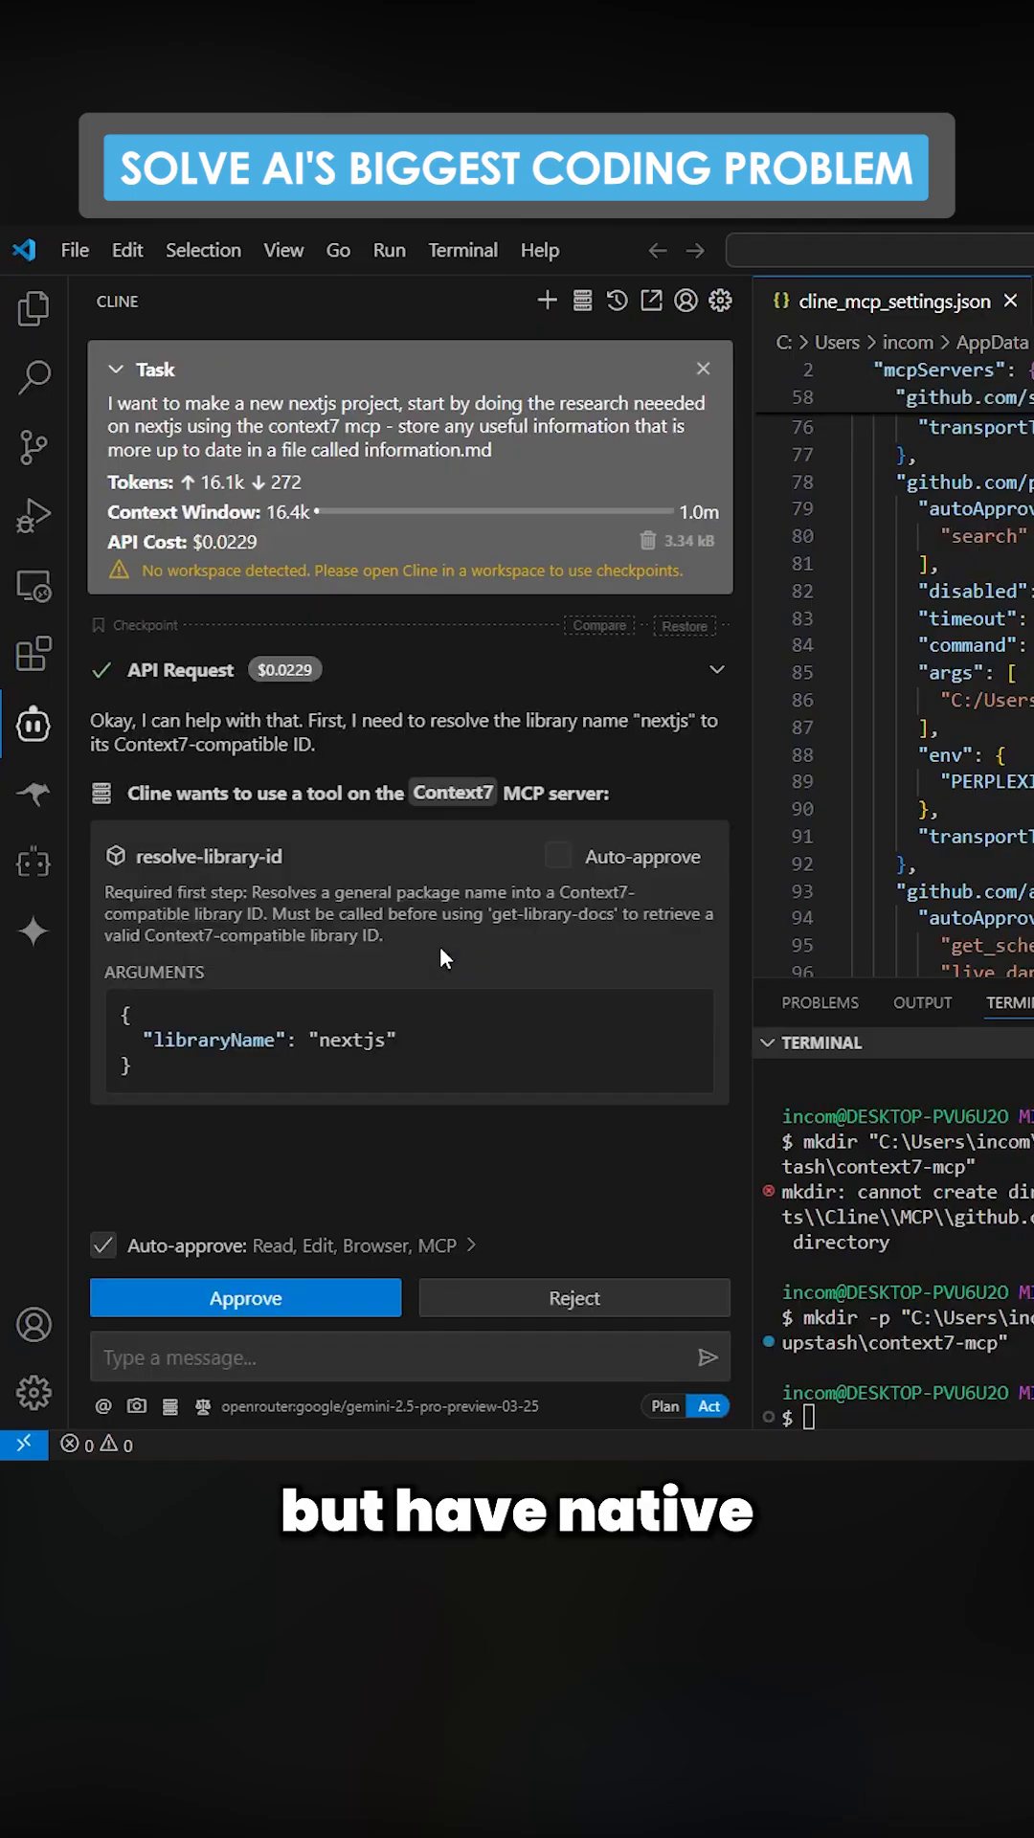
Step: Approve Context7's resolve-library-id lookup so Cline lists Next.js libraries with their IDs
left_click(243, 1298)
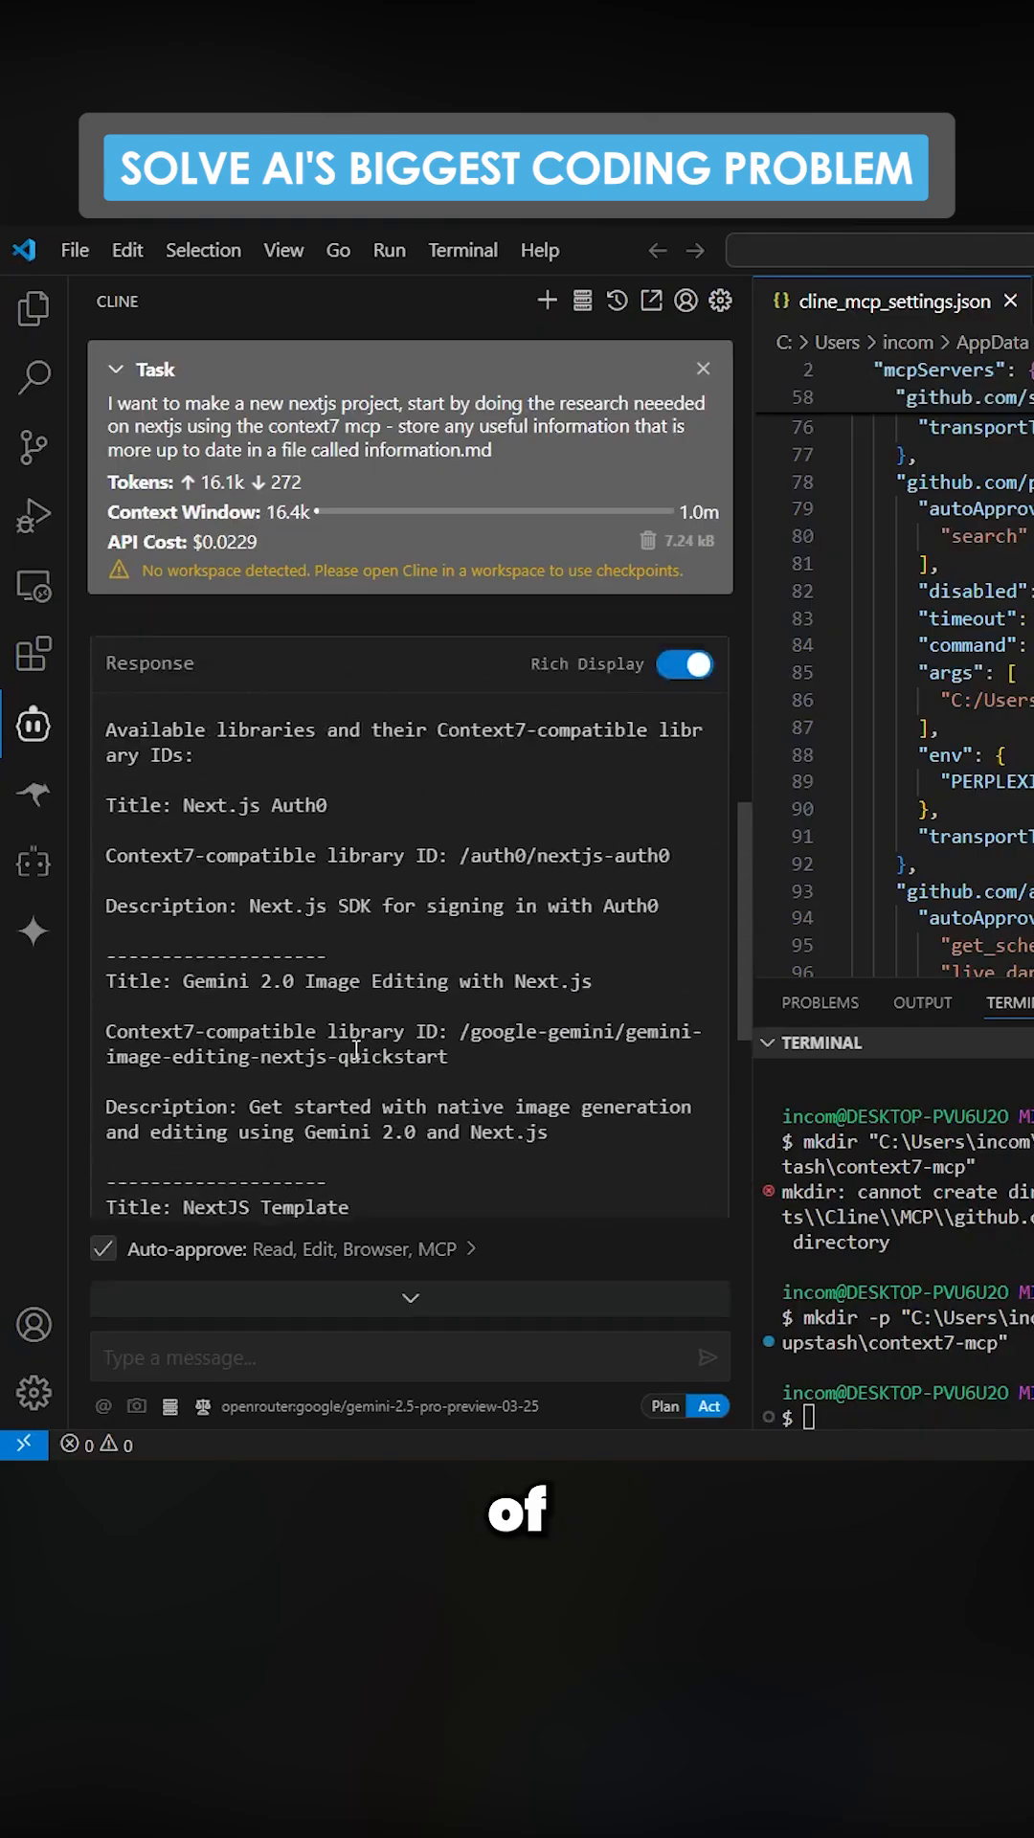